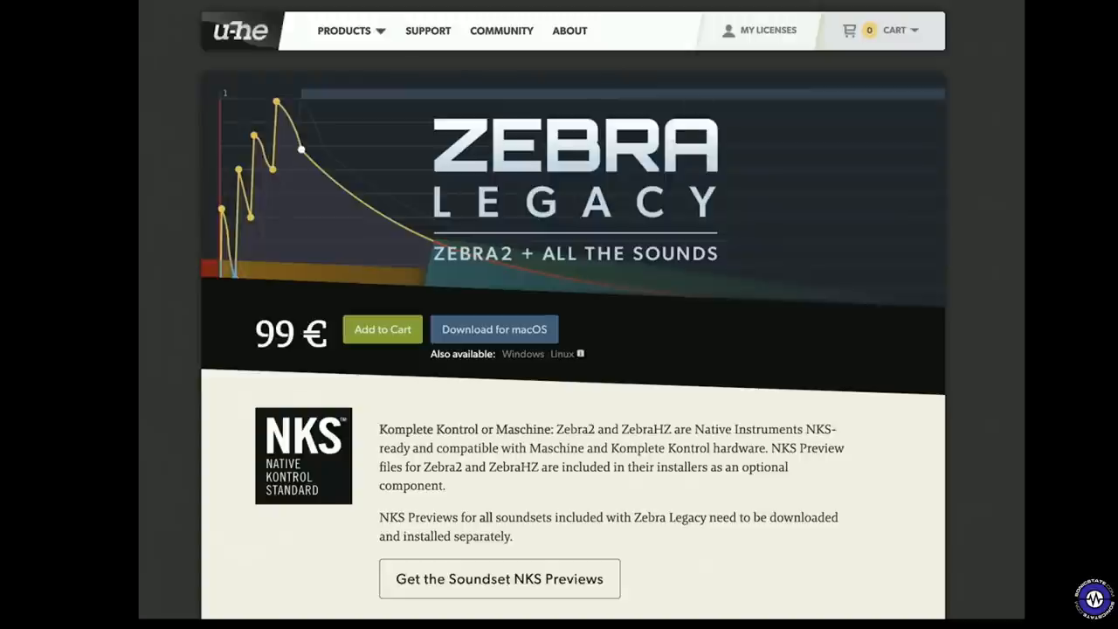
Scroll down the Zebra Legacy page past the NKS notes to the Zebra2 feature list with MTS-ESP support
scroll("down", 3)
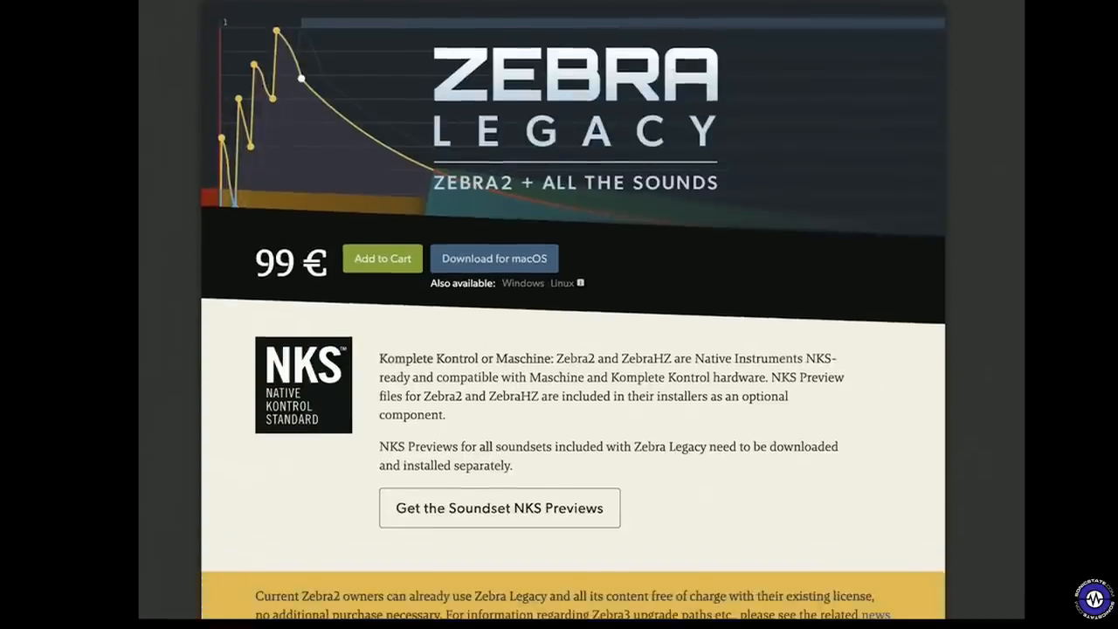
scroll("down", 3)
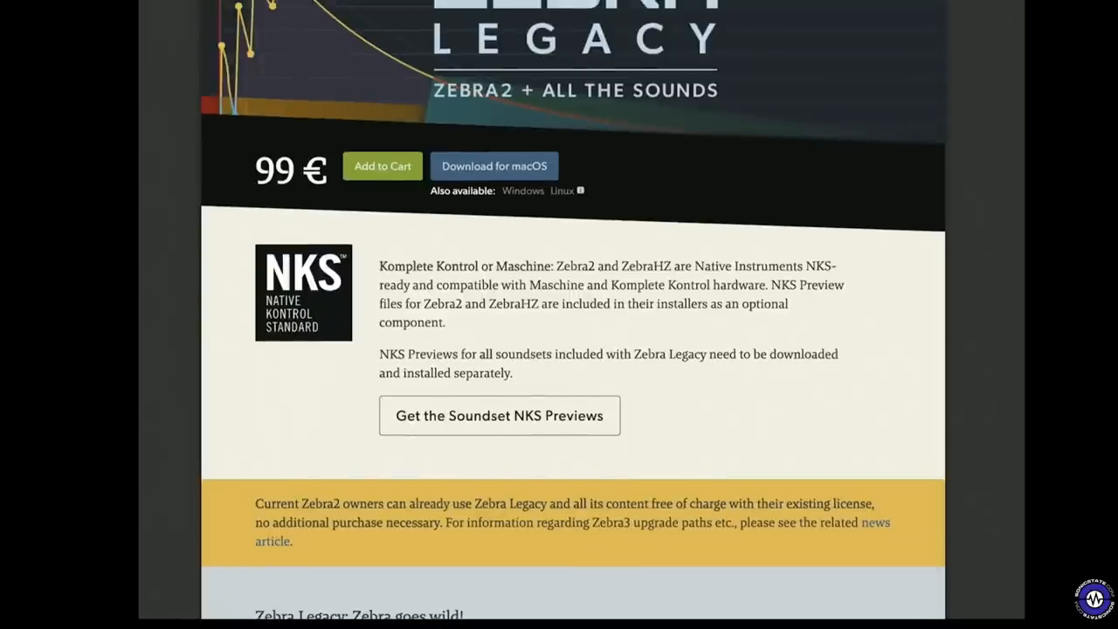
scroll("down", 3)
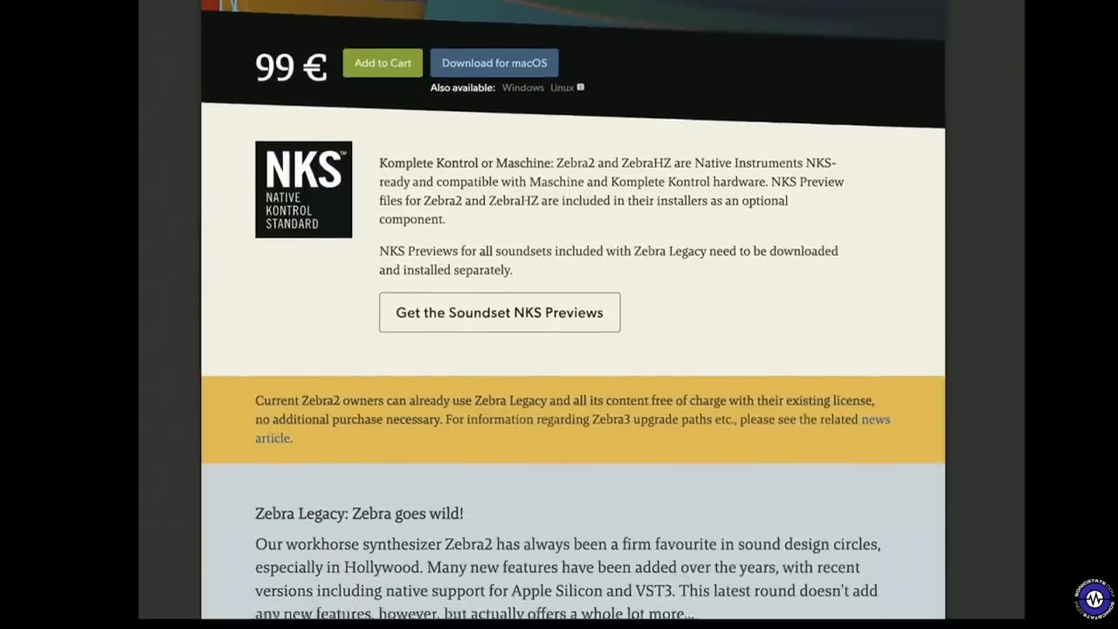
scroll("down", 3)
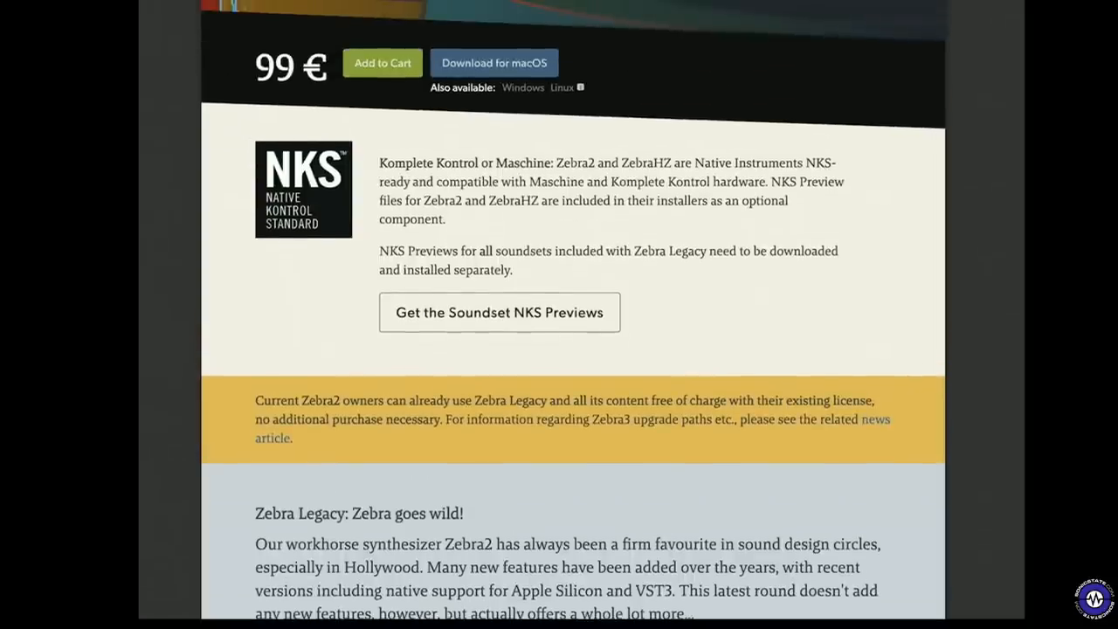
scroll("down", 3)
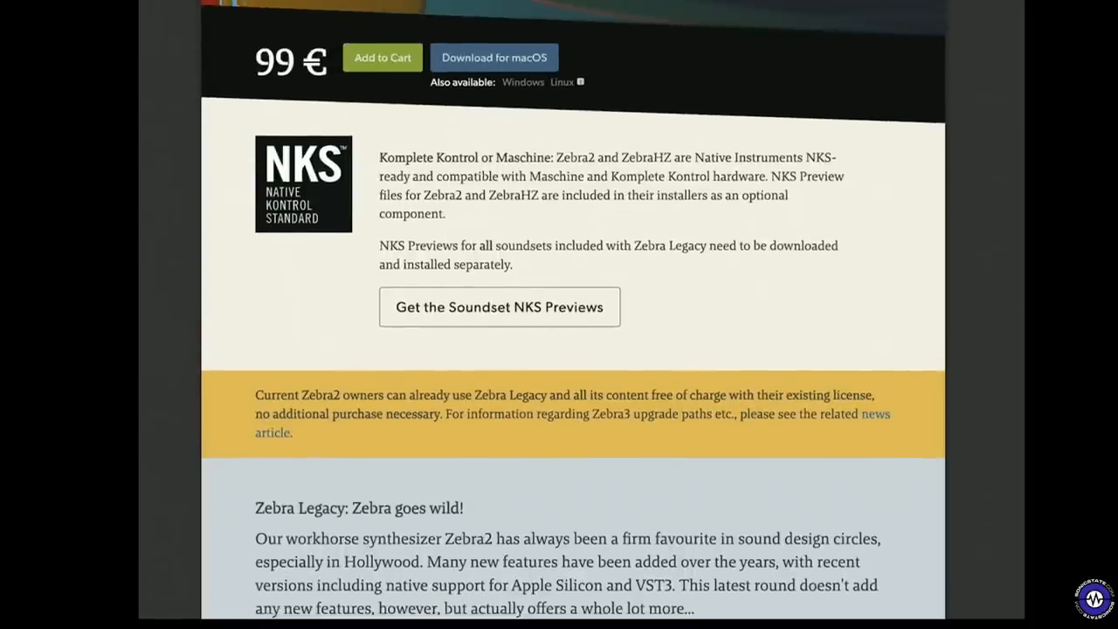
scroll("down", 3)
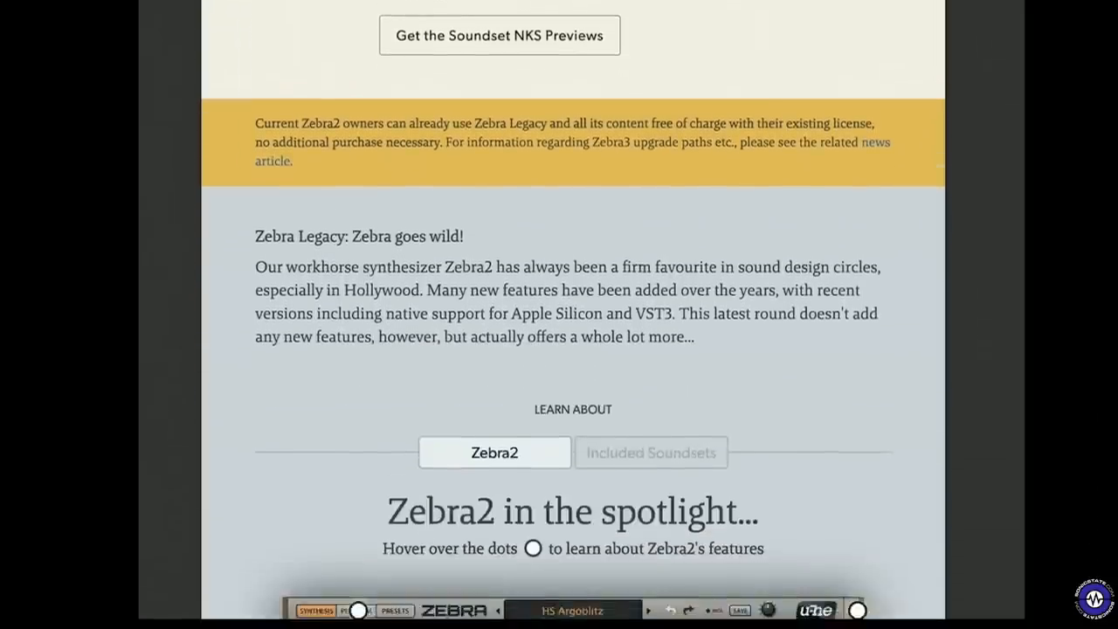
scroll("down", 3)
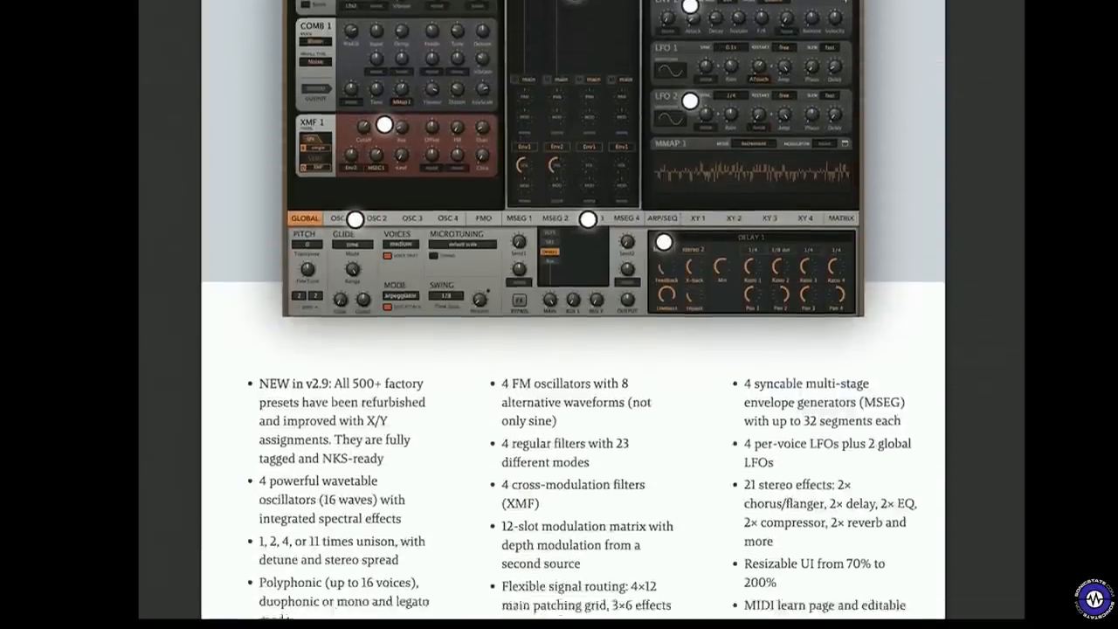
scroll("down", 3)
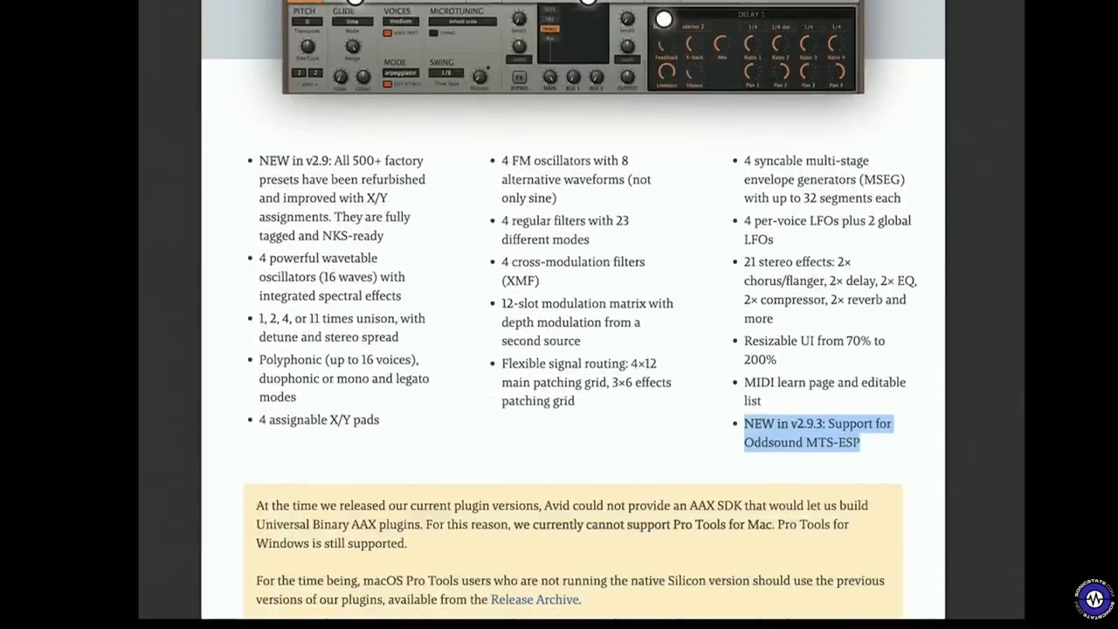
mouse_move(768, 416)
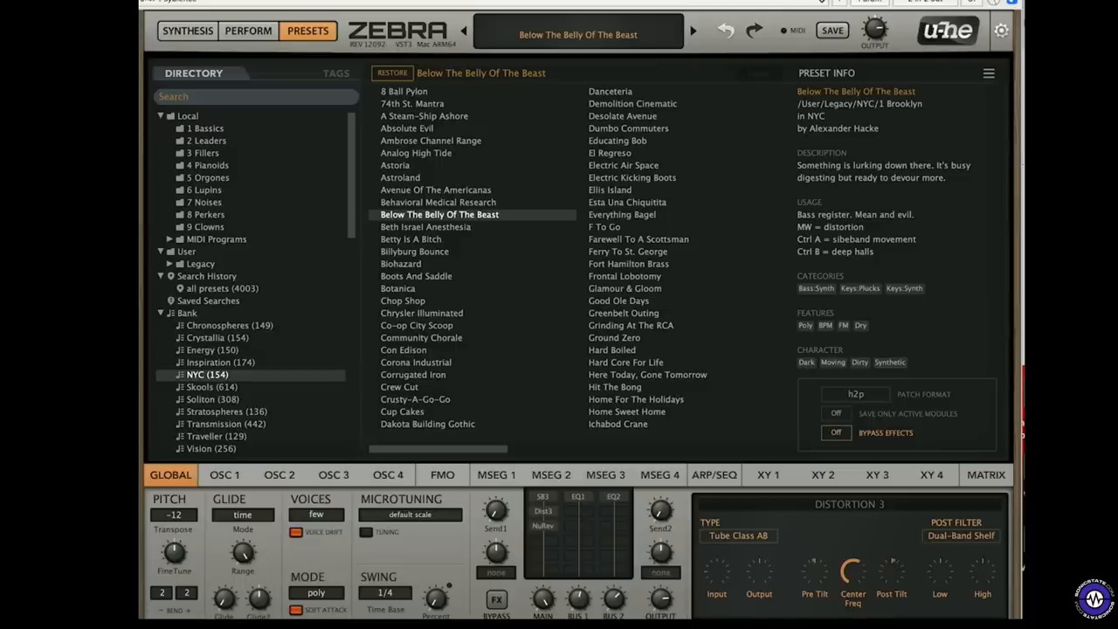
Select the Chronospheres soundset folder in the directory tree, replacing the NYC preset list
scroll("down", 3)
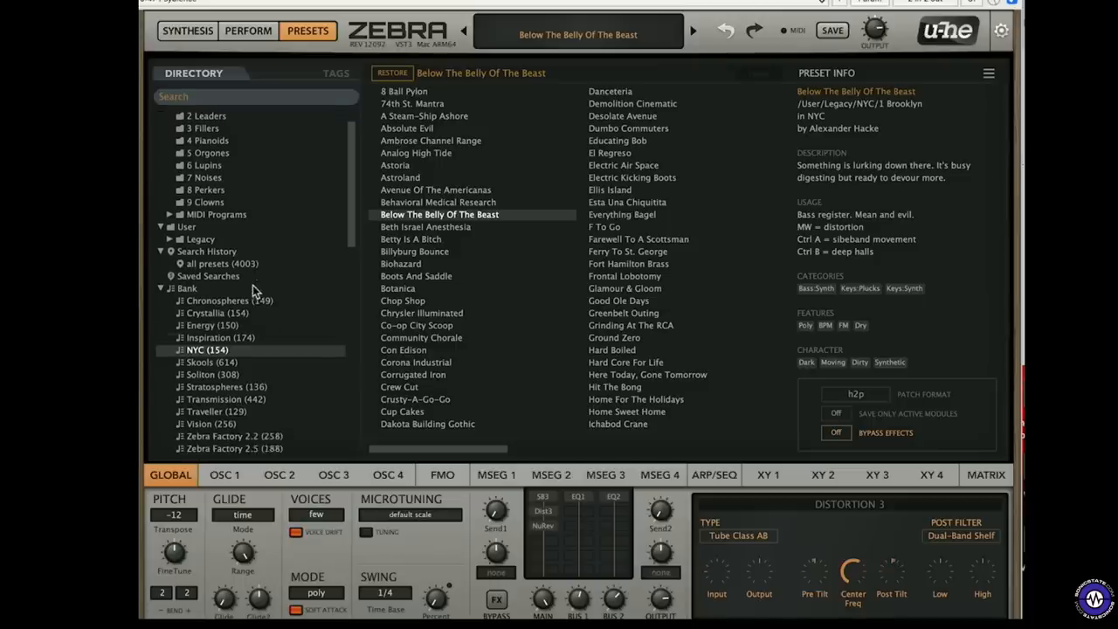
scroll("down", 3)
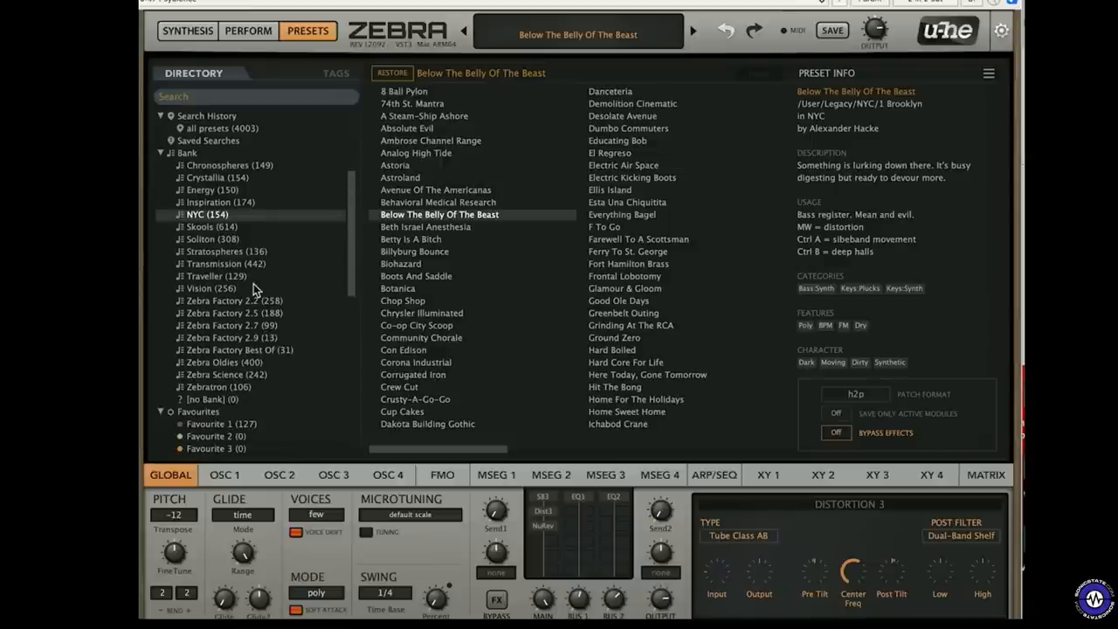
mouse_move(242, 297)
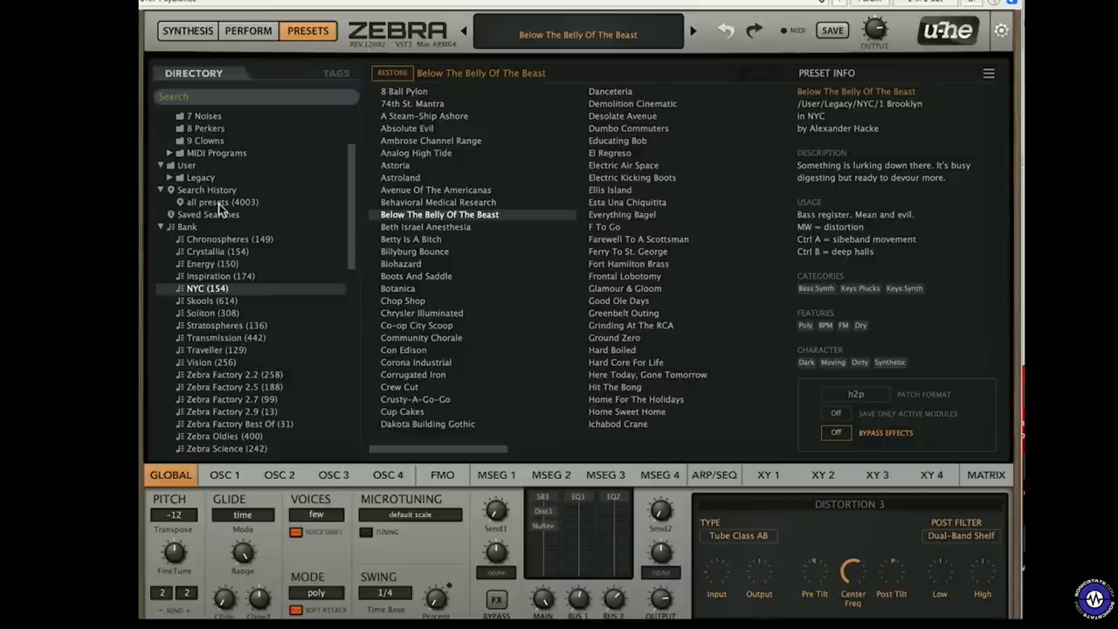
left_click(229, 237)
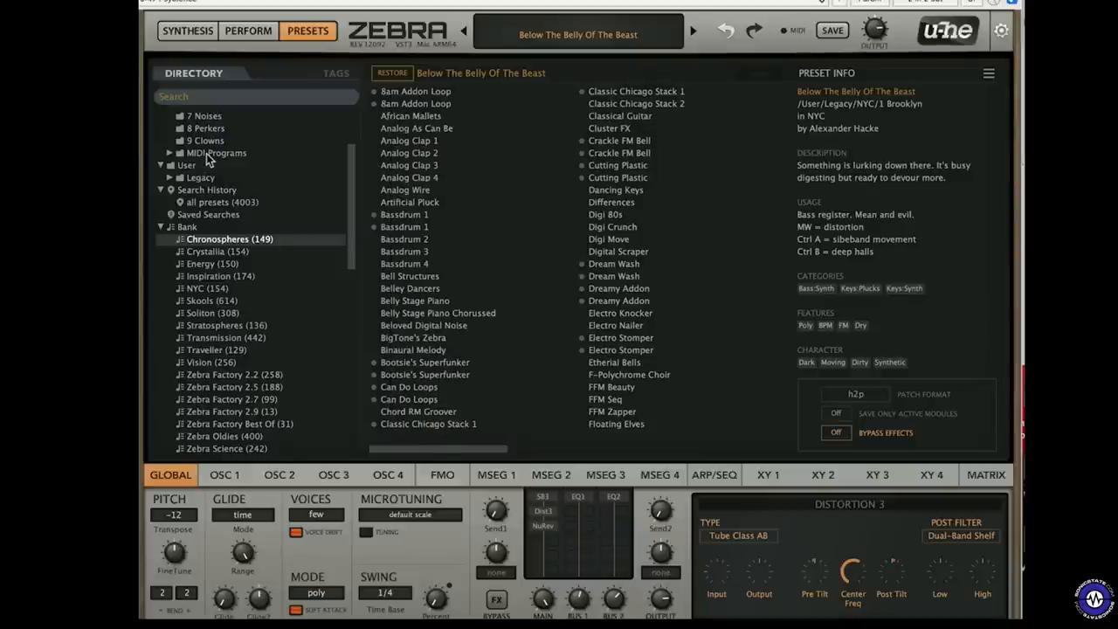
left_click(216, 154)
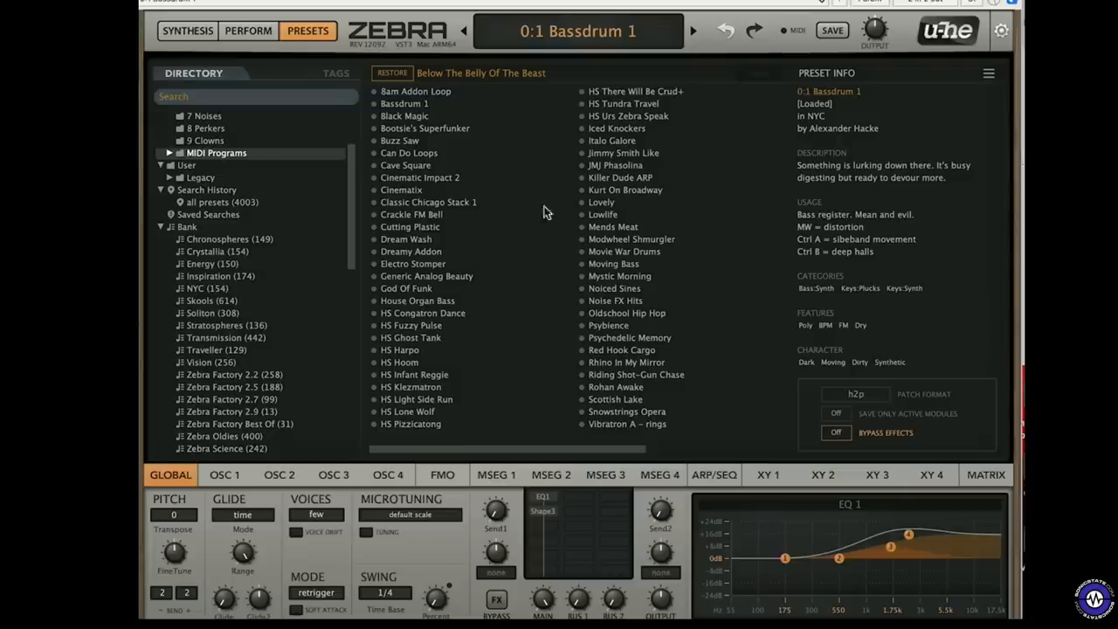
mouse_move(597, 66)
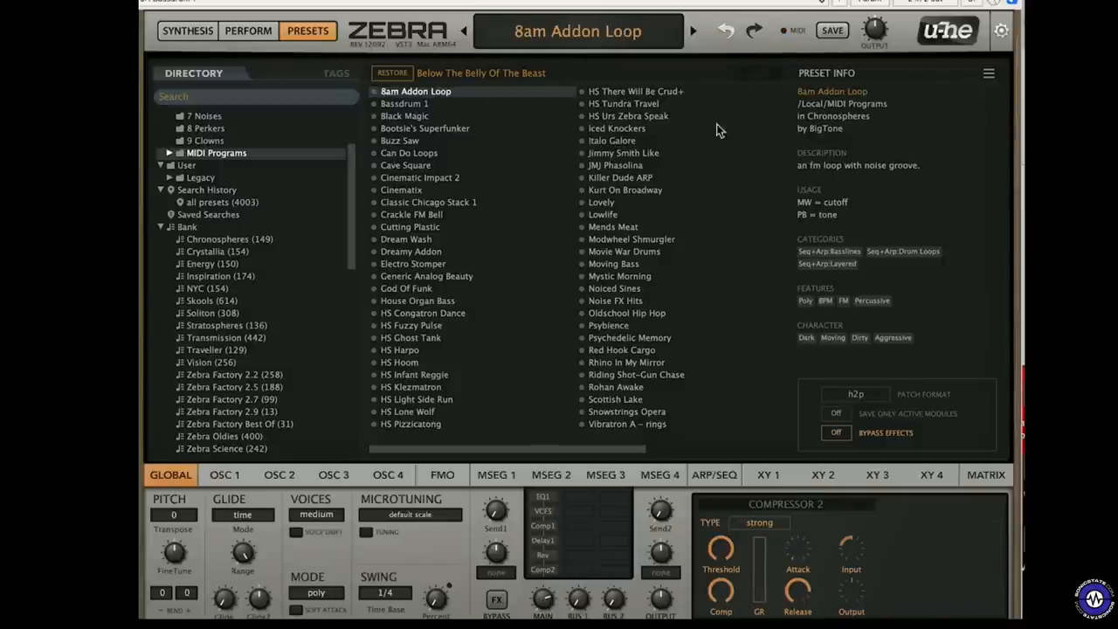
mouse_move(831, 217)
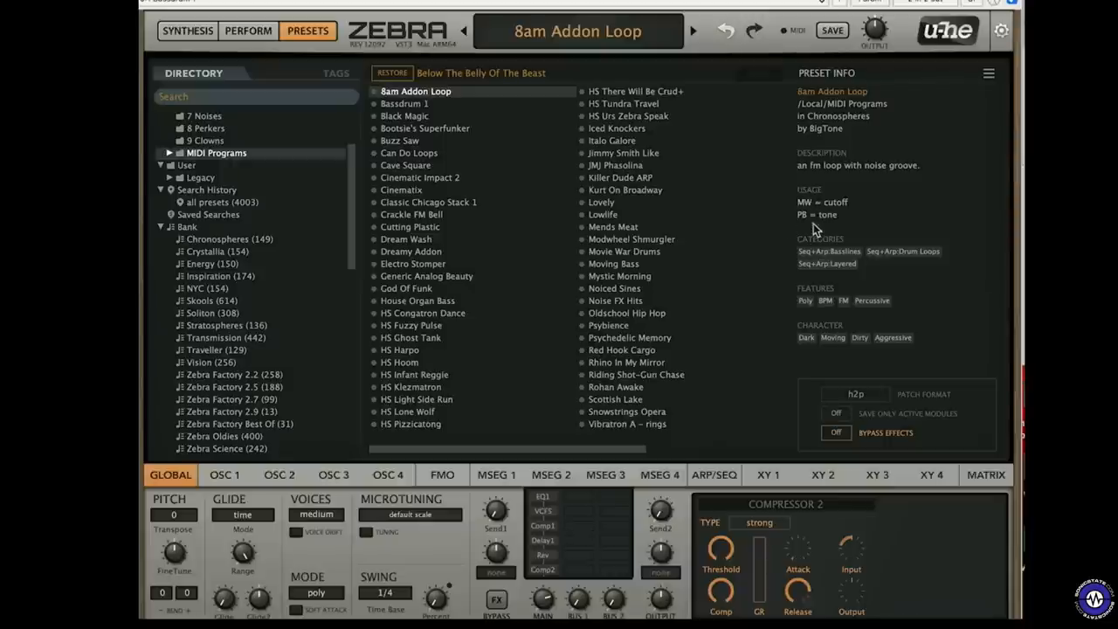
mouse_move(835, 232)
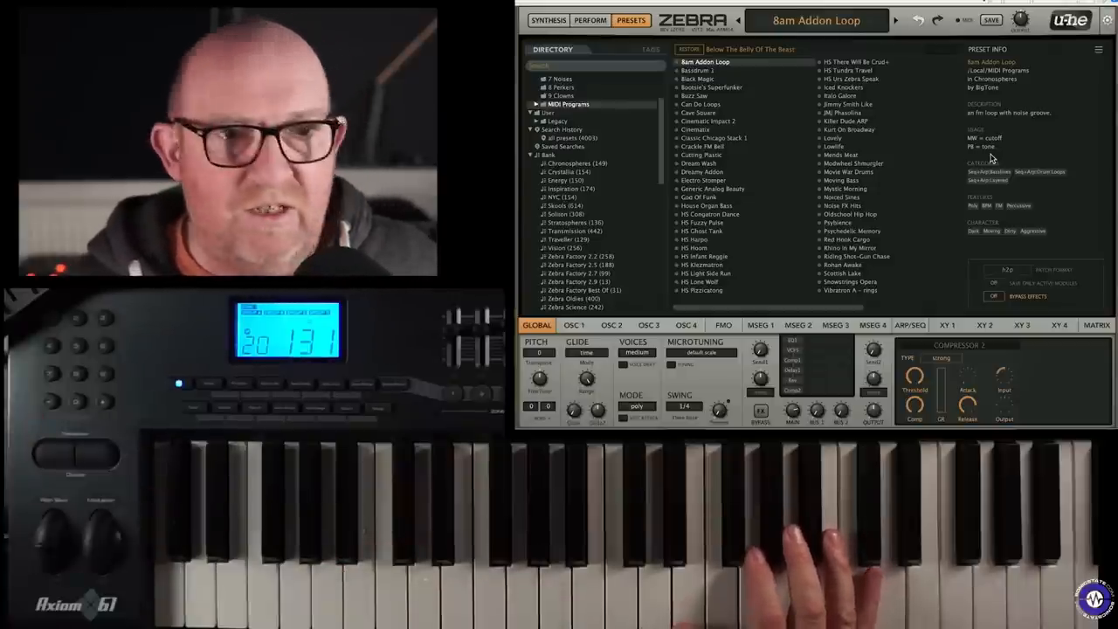
Audition Bassdrum 1, 8am Addon Loop and Bassdrum 1 again, then load Black Magic
left_click(697, 69)
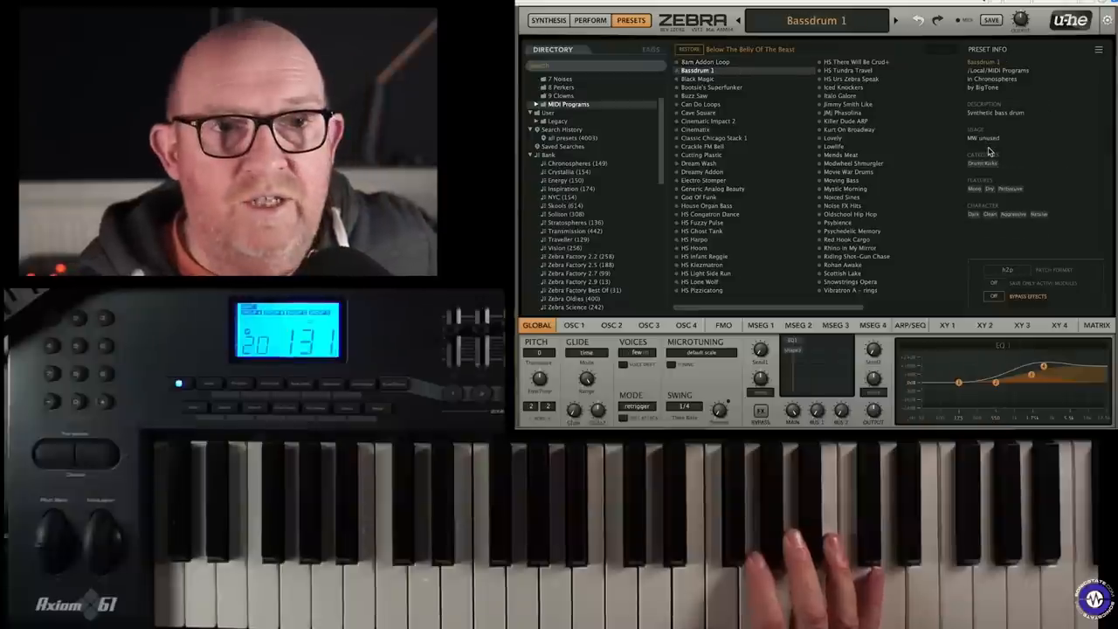
left_click(706, 61)
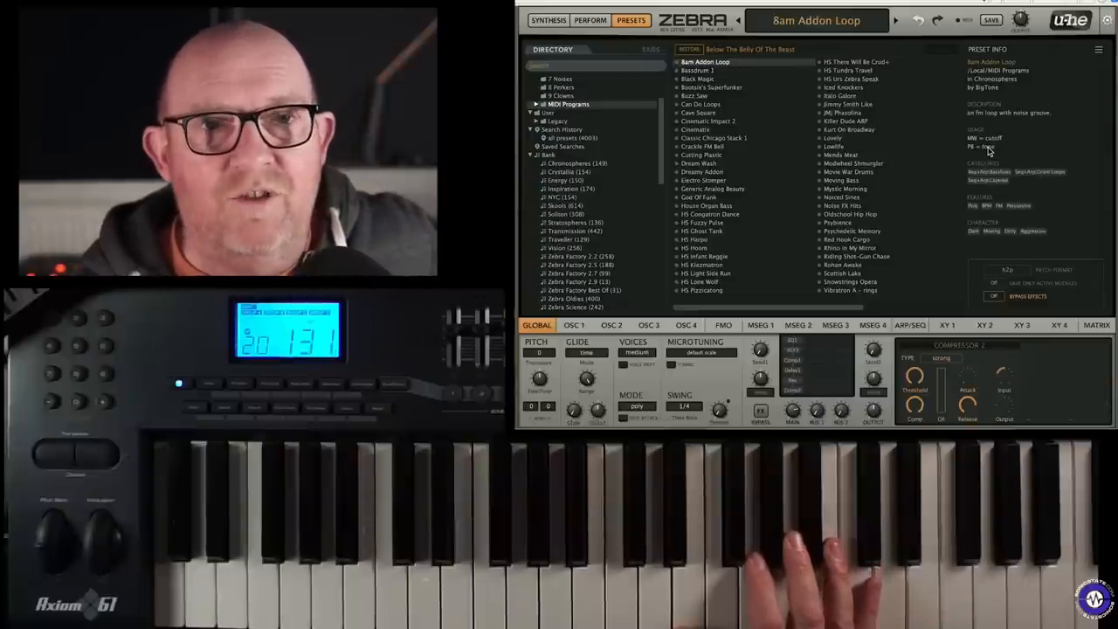
left_click(697, 70)
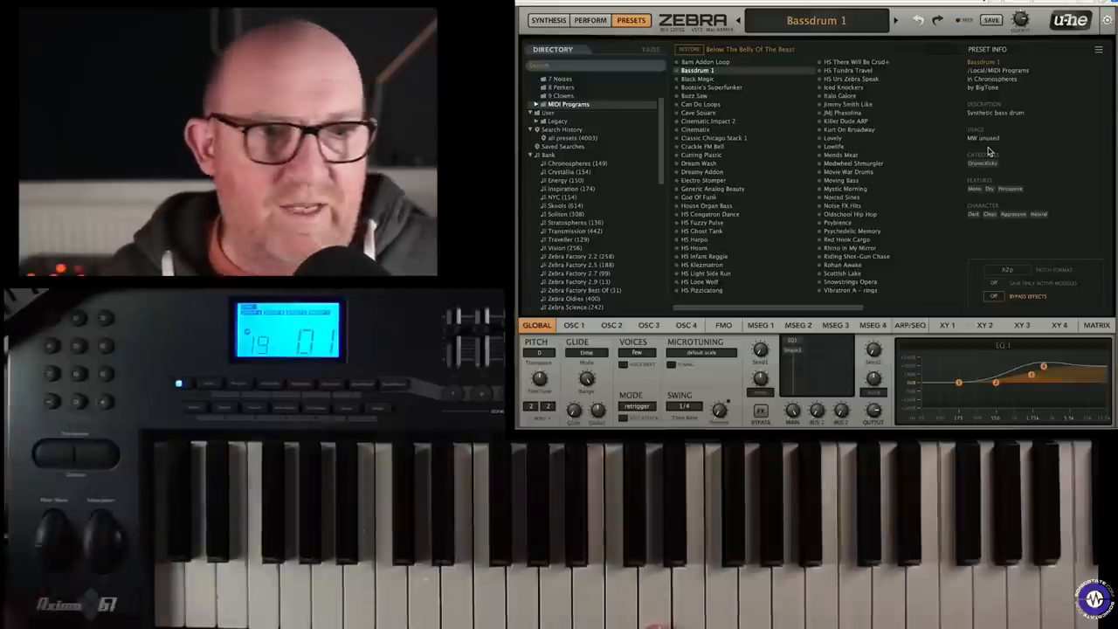
left_click(697, 78)
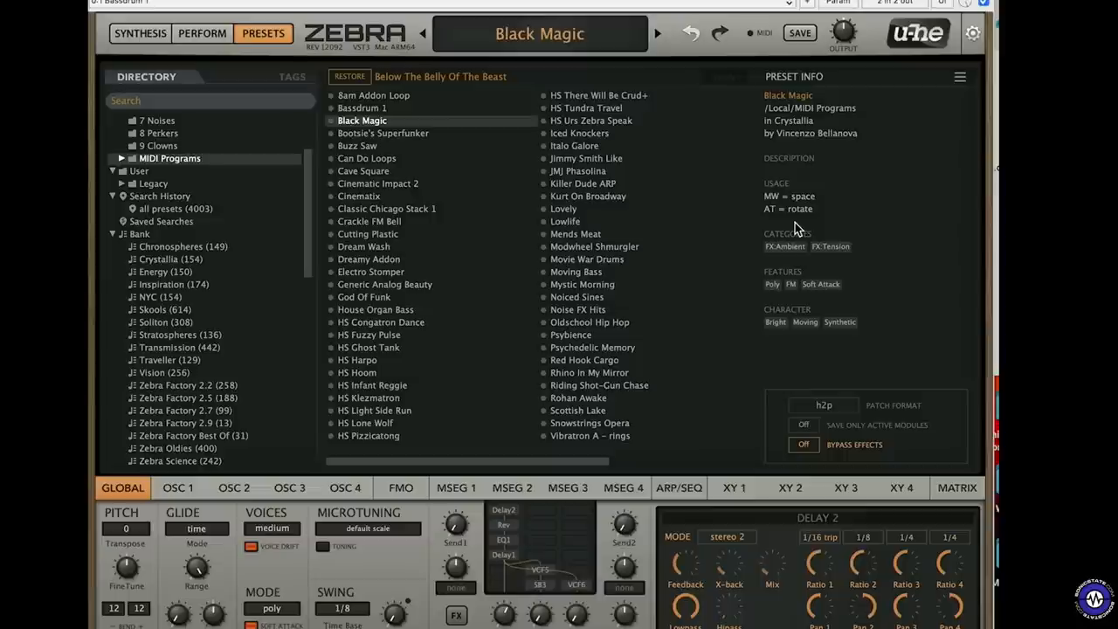
mouse_move(748, 213)
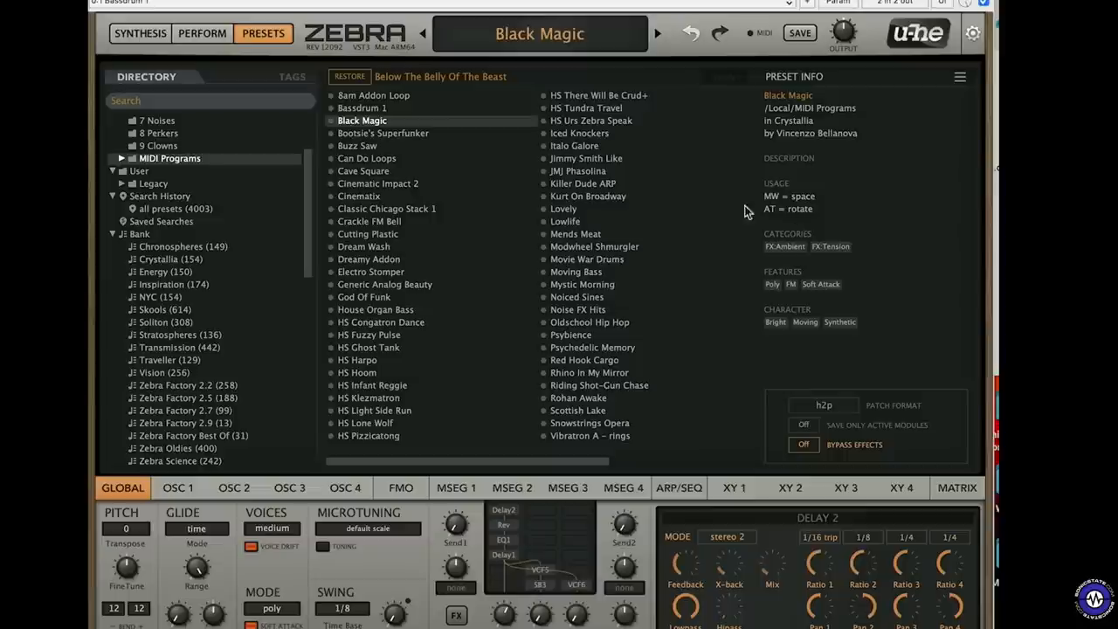
Switch to the Synthesis page to view Black Magic's oscillator, FMO, envelope and LFO panels
left_click(140, 33)
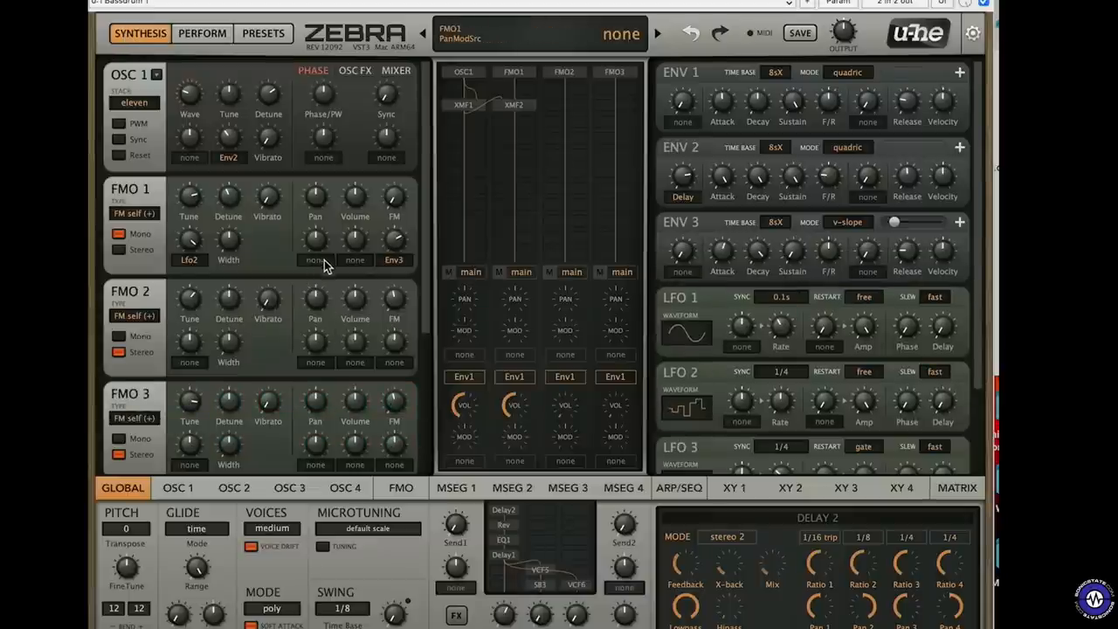
scroll("down", 3)
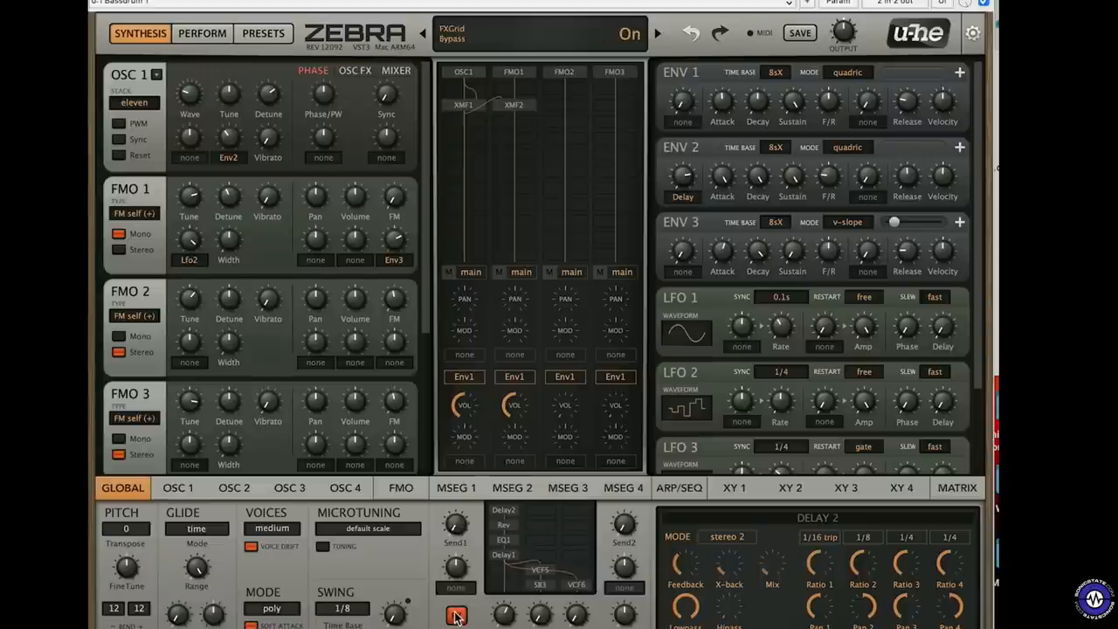
left_click(629, 33)
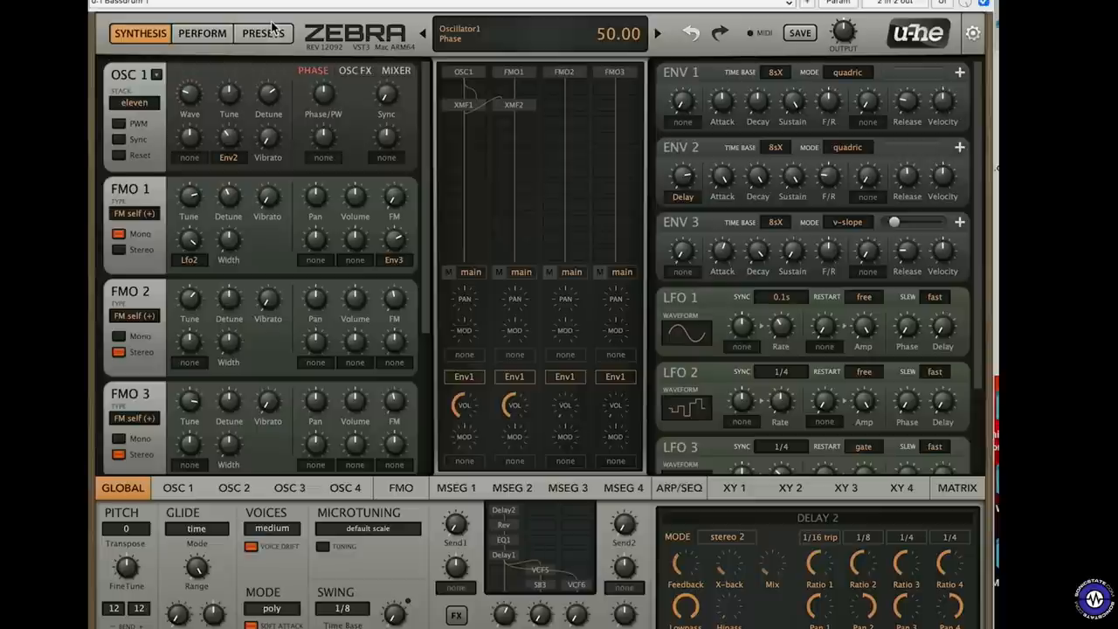
Return to the preset browser and load Buzz Saw from MIDI Programs
left_click(262, 34)
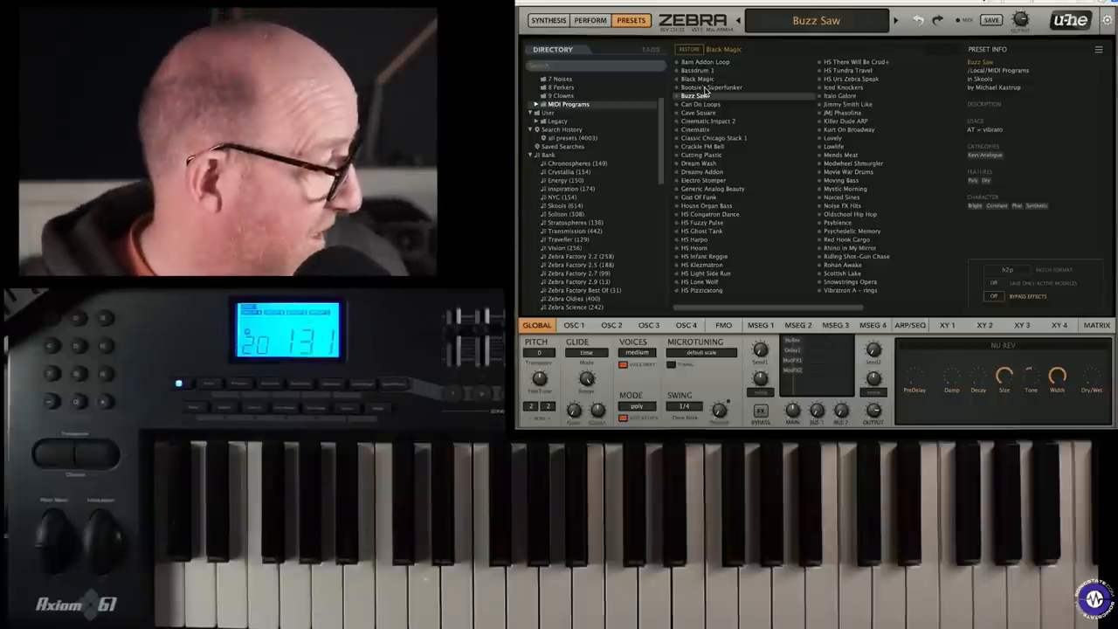
Audition Can Do Loops and Cave Square, load Cinematic Impact 2, glance at its Synthesis page and return
left_click(701, 105)
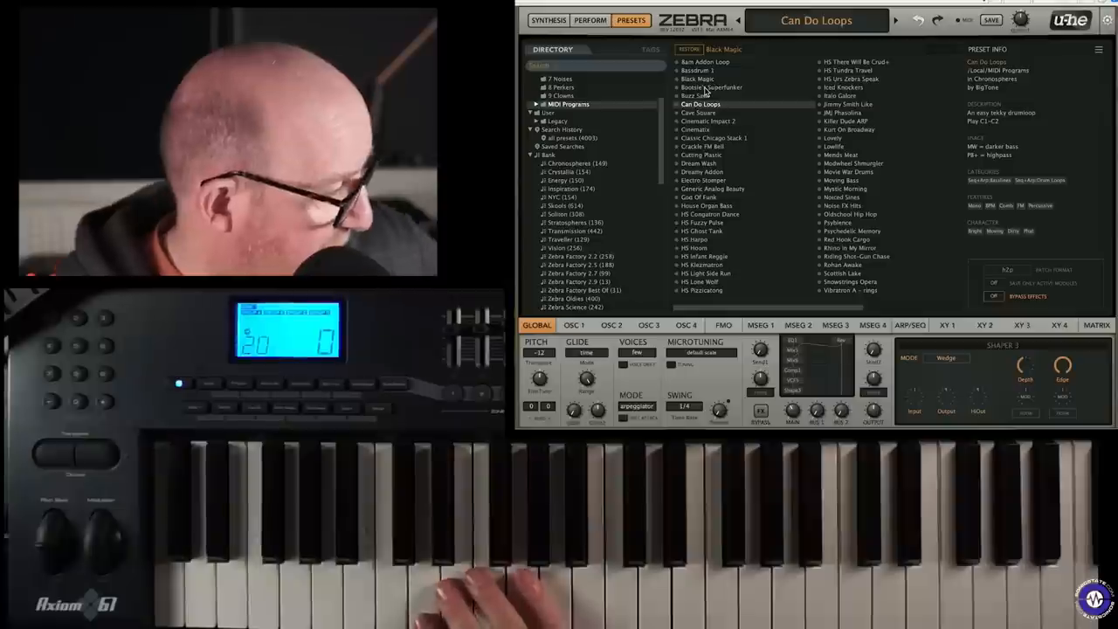
left_click(698, 111)
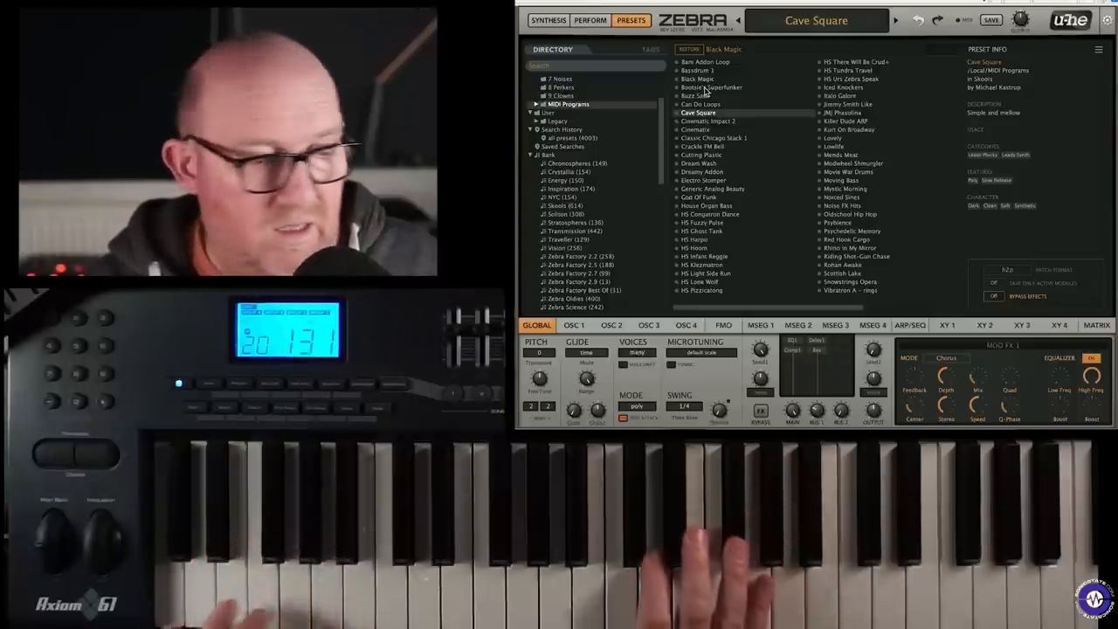
left_click(707, 121)
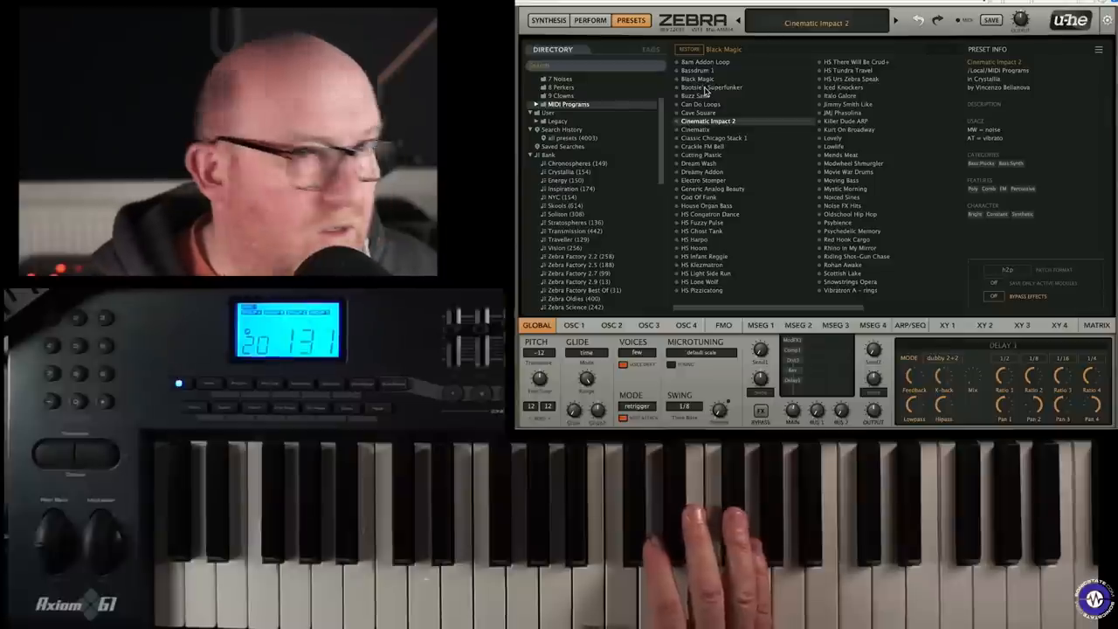
left_click(549, 21)
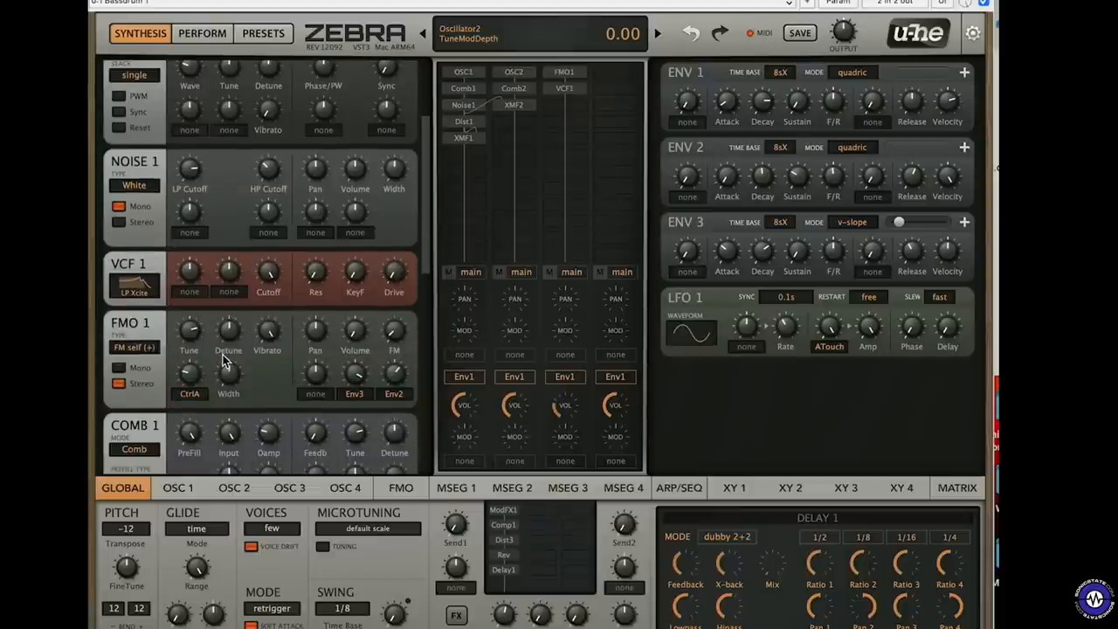
left_click(262, 33)
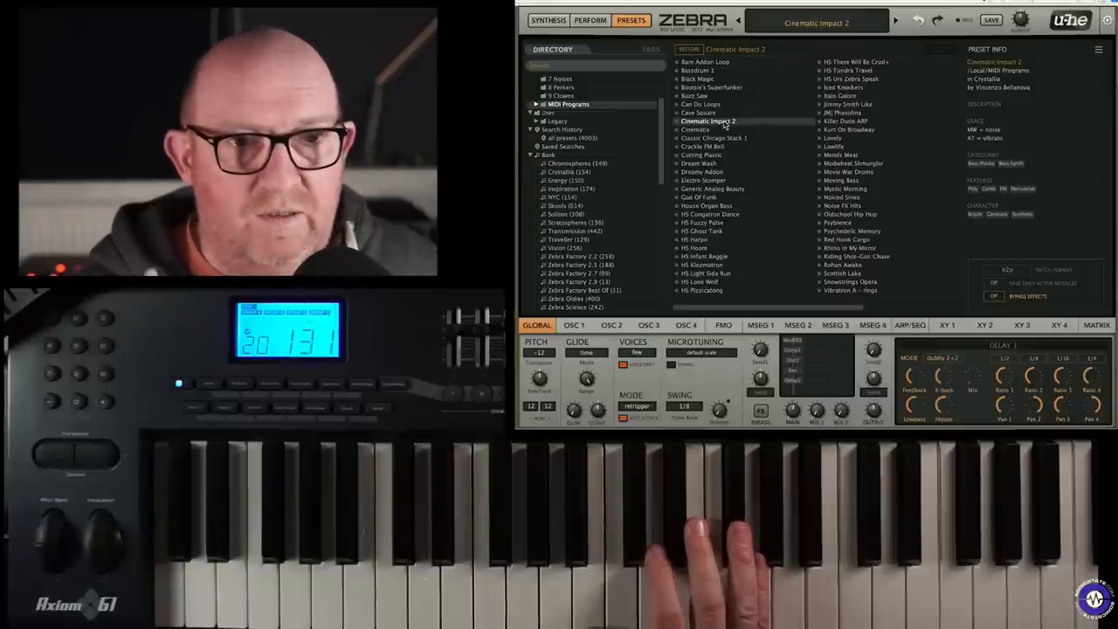
Audition Cinematix, Classic Chicago Stack 1 and Crackle FM Bell, then load Cutting Plastic
left_click(695, 129)
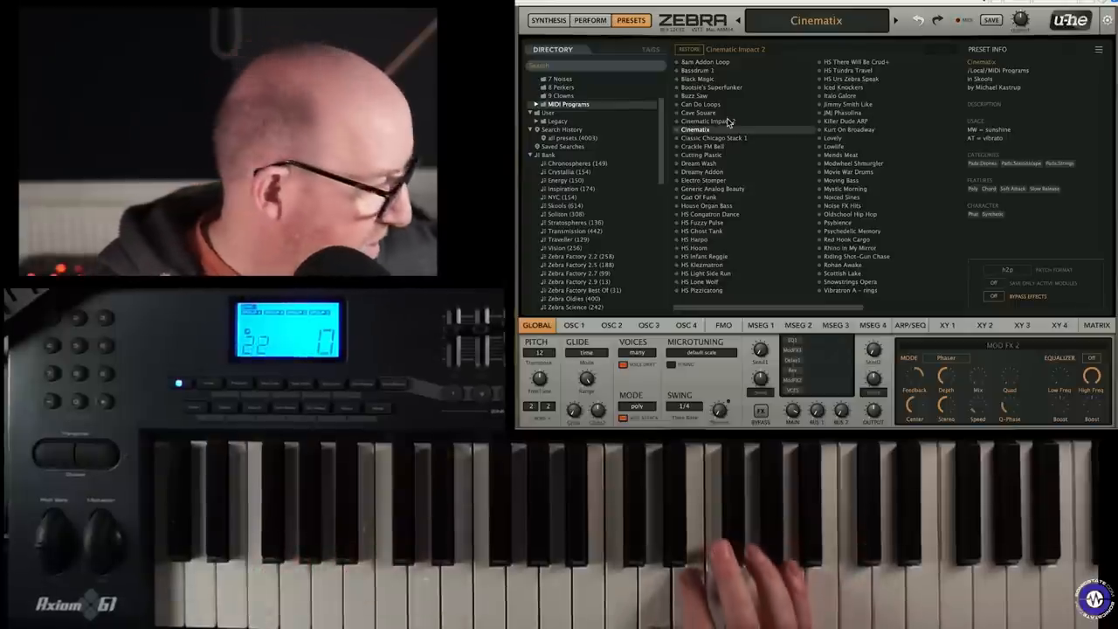
left_click(713, 138)
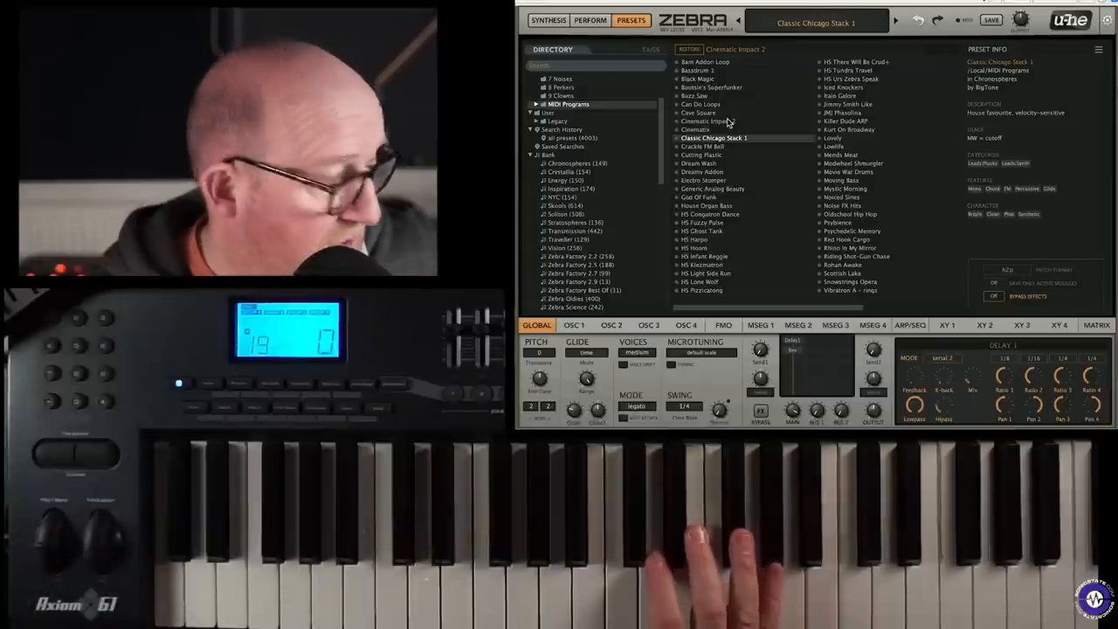
left_click(702, 146)
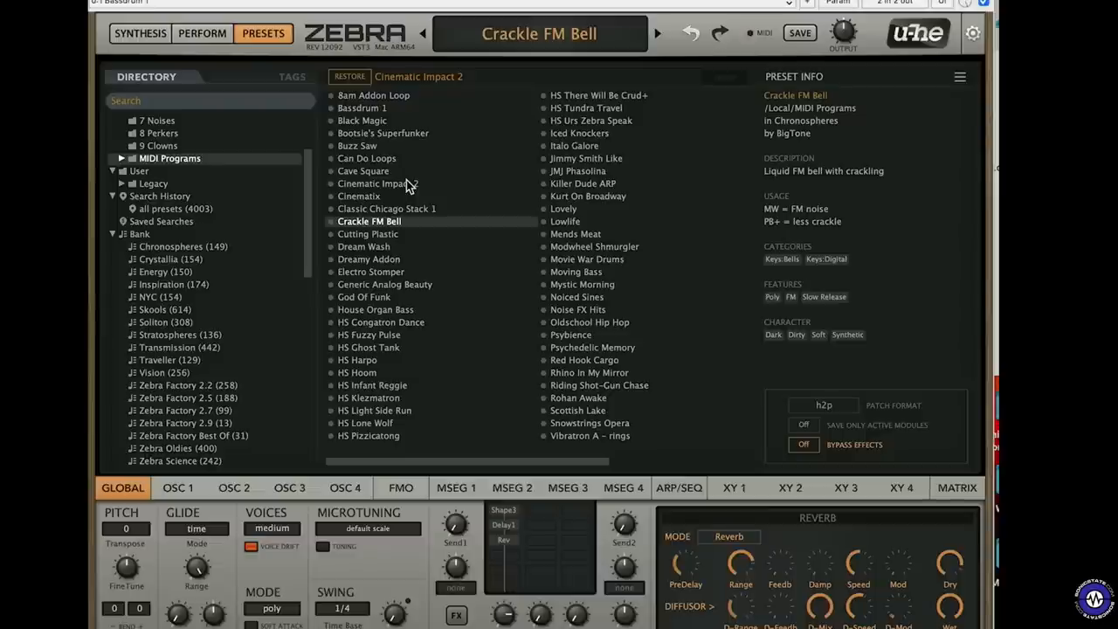
left_click(367, 234)
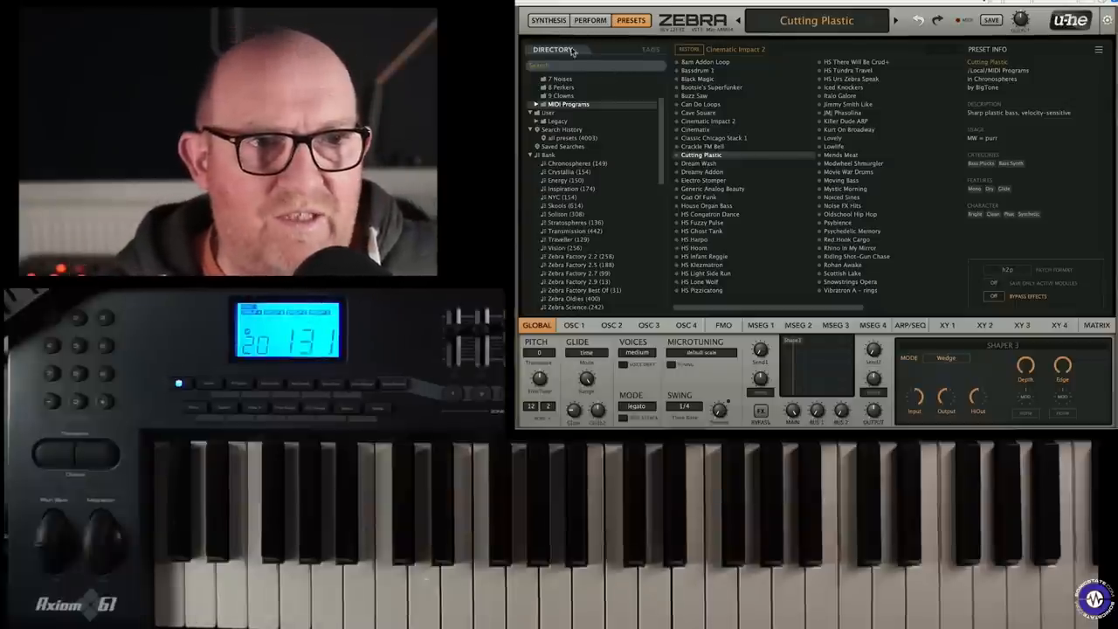
Inspect Cutting Plastic's synthesis page, then audition Dream Wash and Dreamy Addon and load HS Congatron Dance
left_click(548, 20)
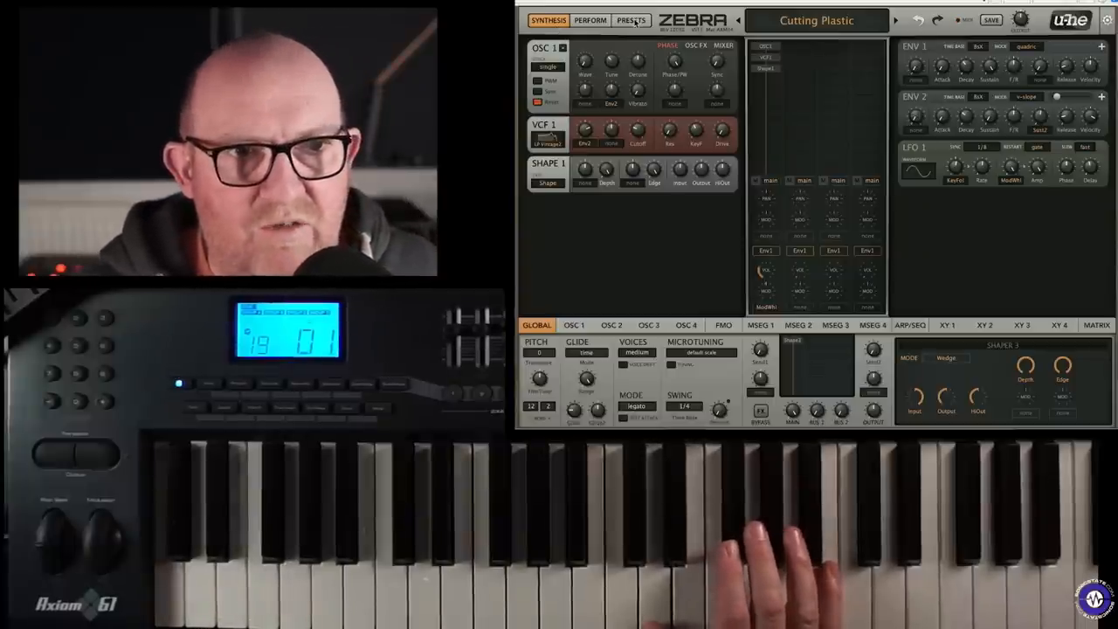
left_click(630, 21)
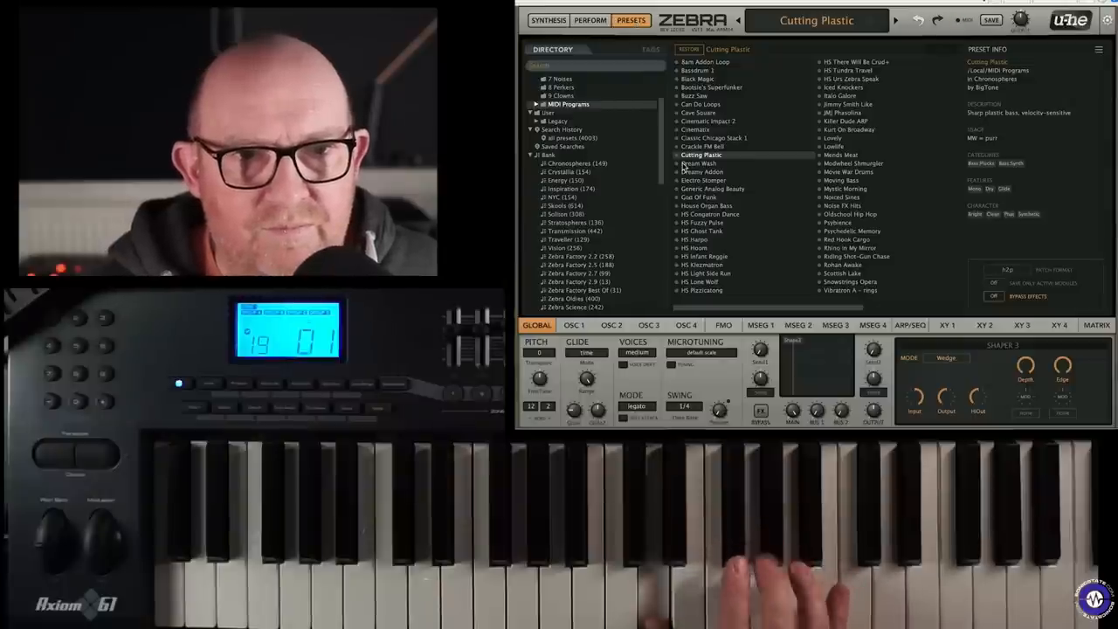
left_click(699, 164)
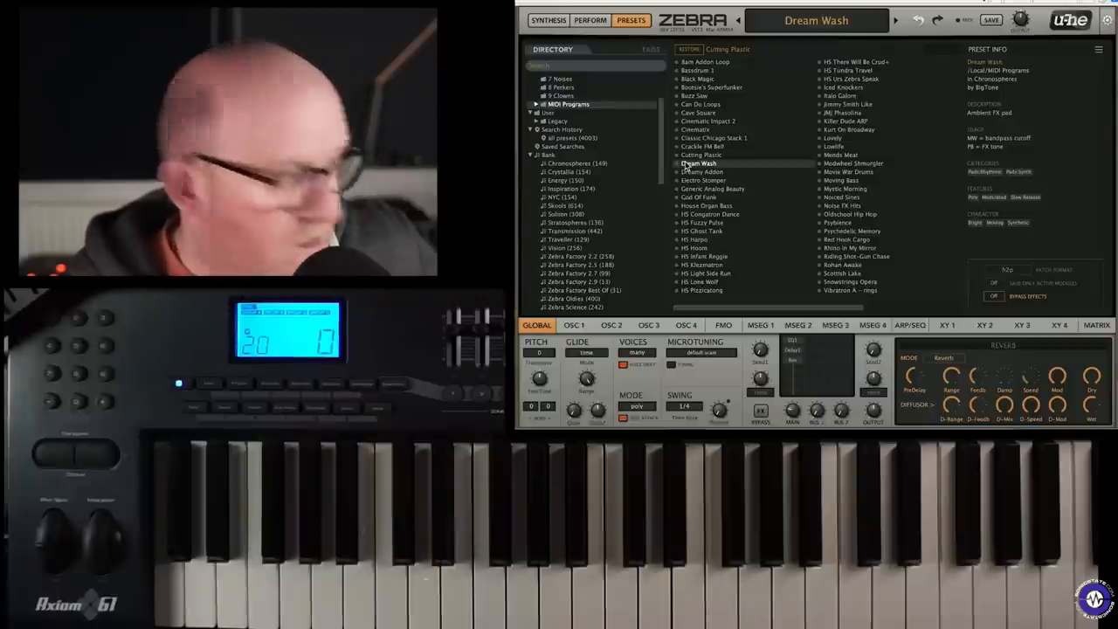
left_click(702, 171)
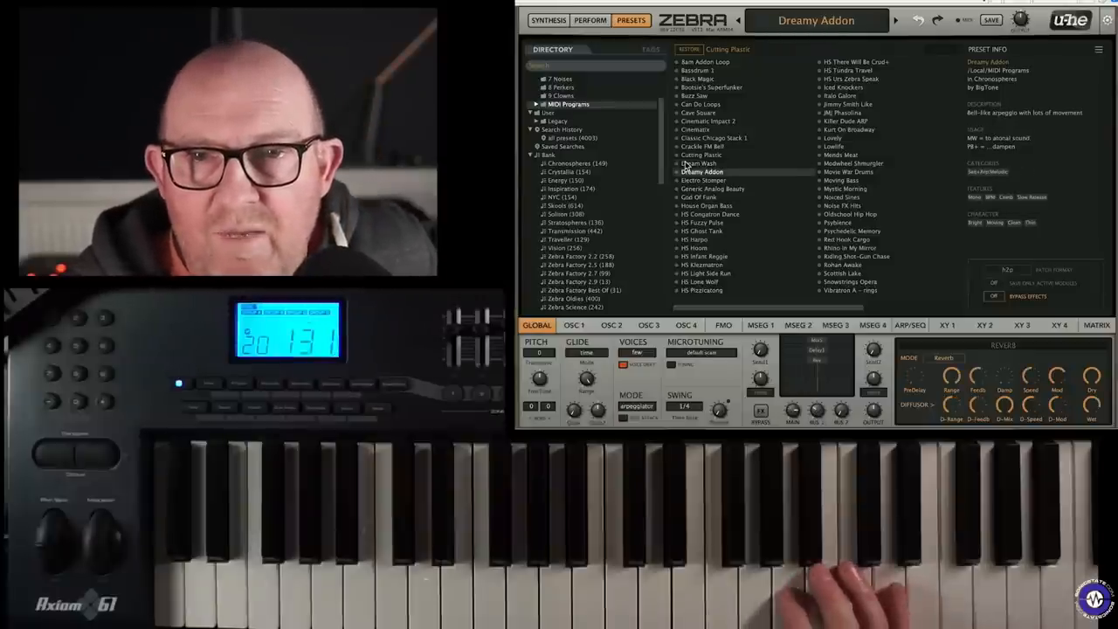
left_click(699, 196)
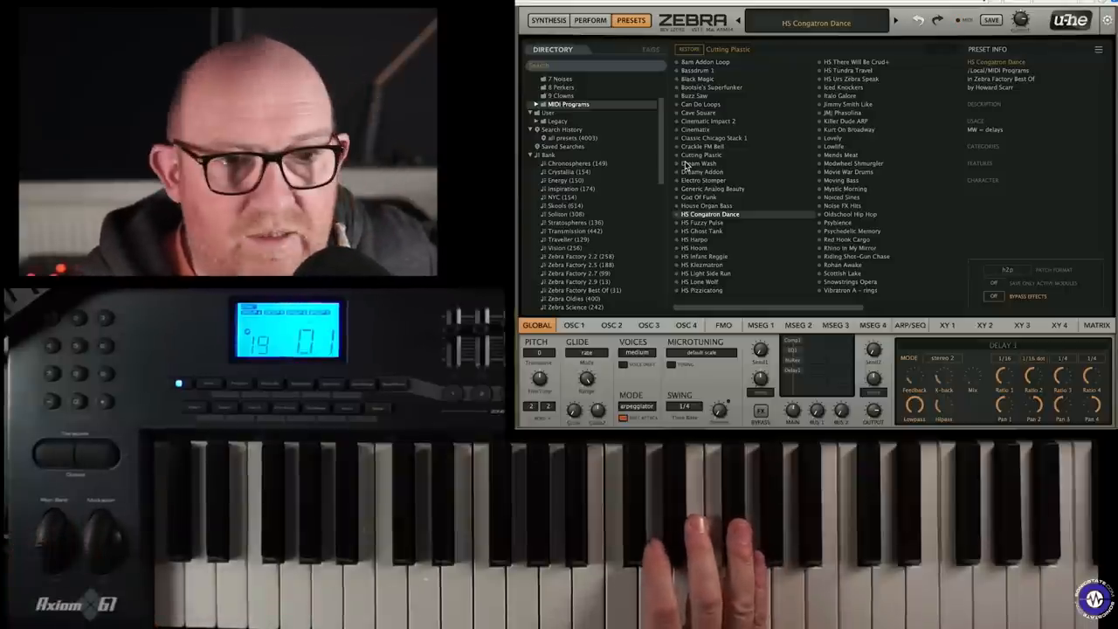
Audition HS Fuzzy Pulse, then load HS Pizzicatong
left_click(702, 222)
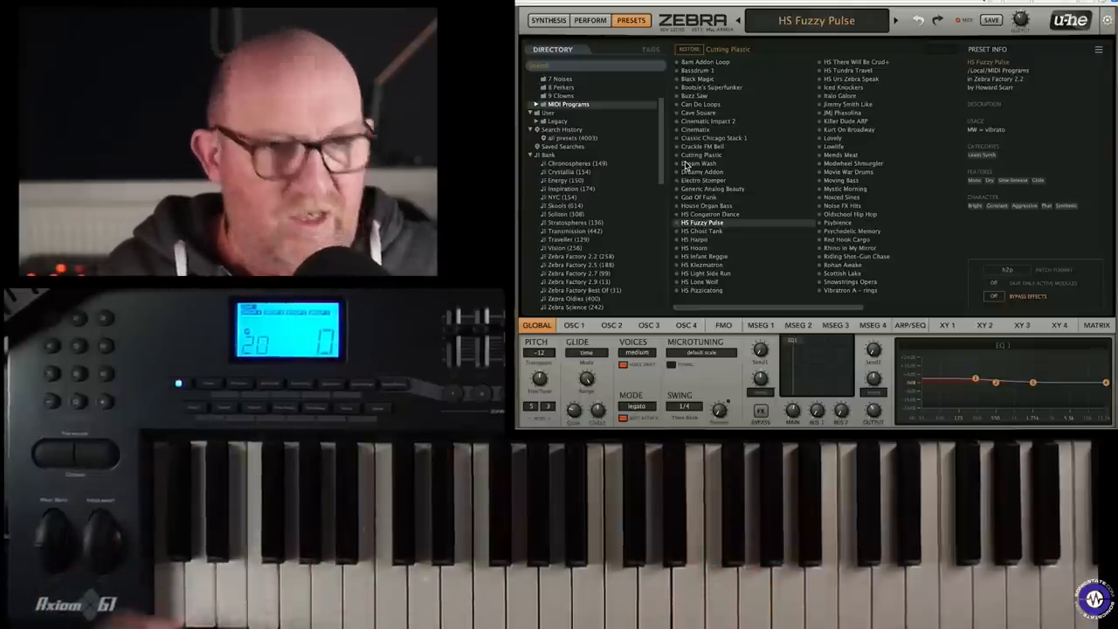
left_click(698, 230)
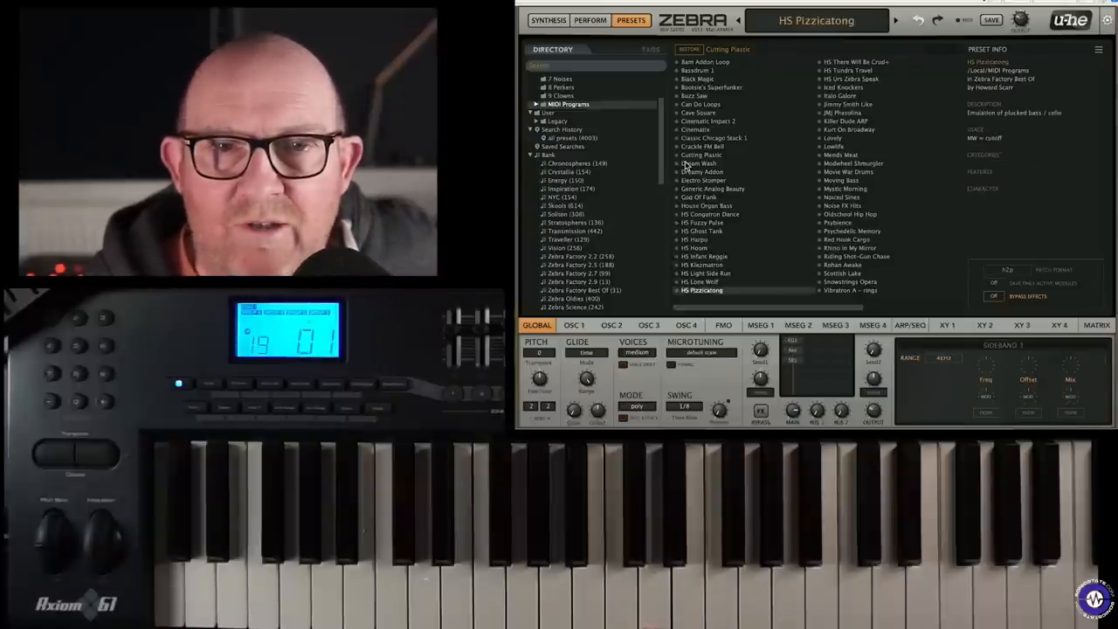
Audition Jimmy Smith Like, then load JMJ Phasolina
left_click(851, 78)
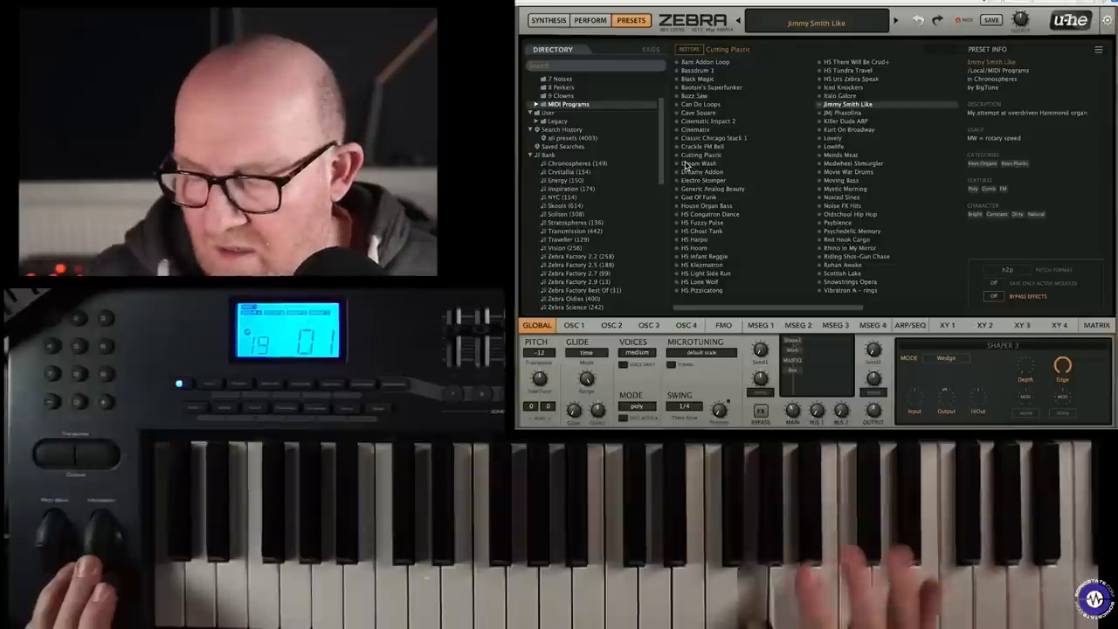
left_click(842, 112)
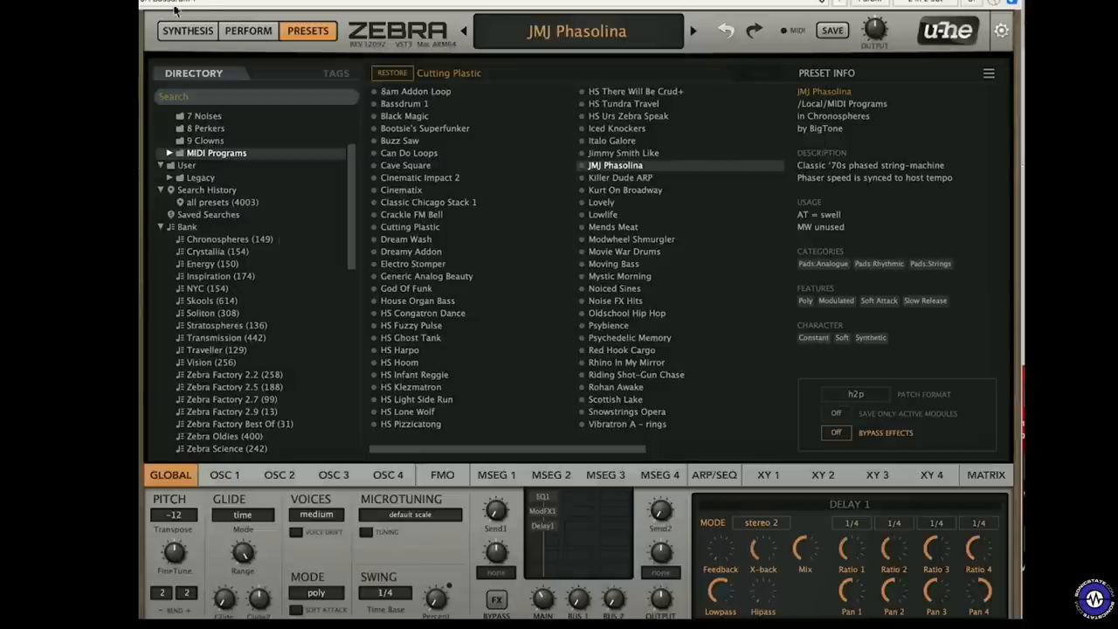
left_click(187, 31)
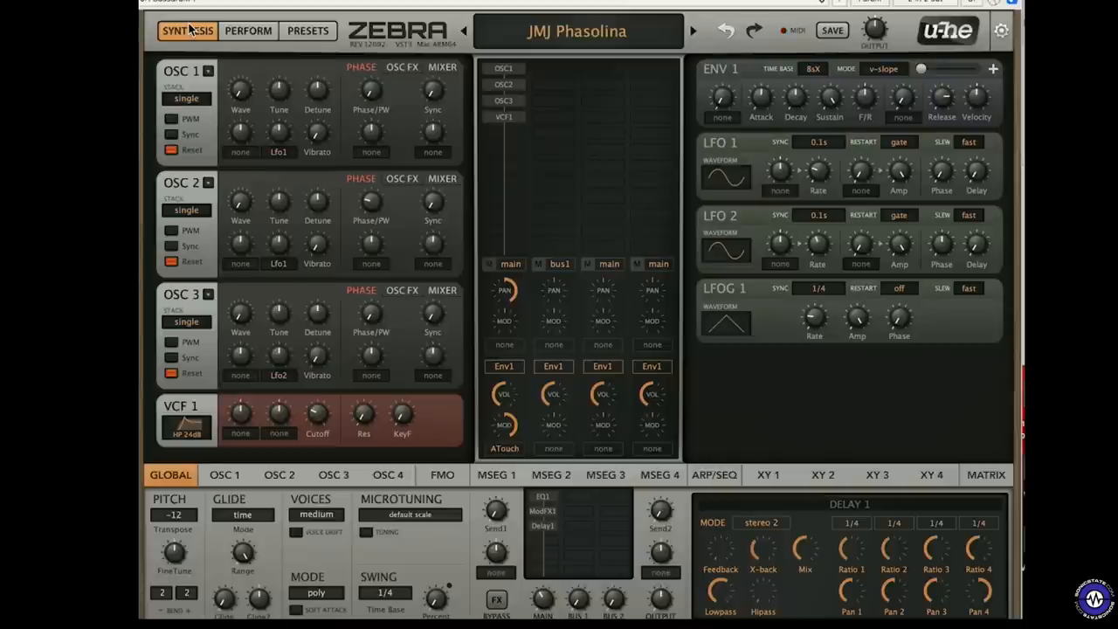
left_click(308, 31)
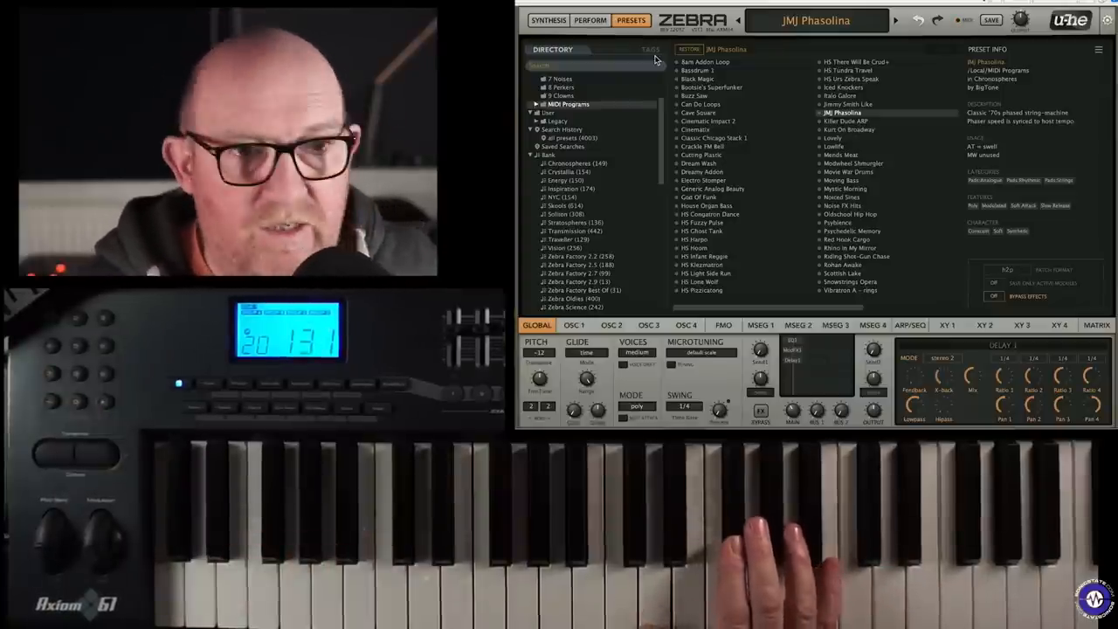
Load the Kurt On Broadway preset in place of JMJ Phasolina
left_click(849, 129)
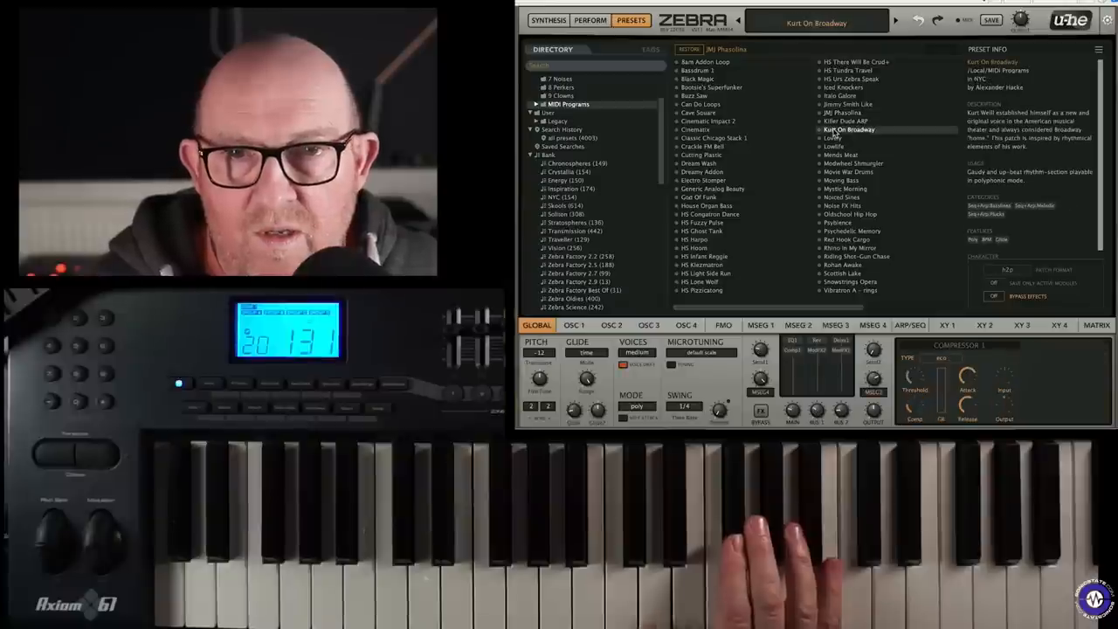
mouse_move(873, 126)
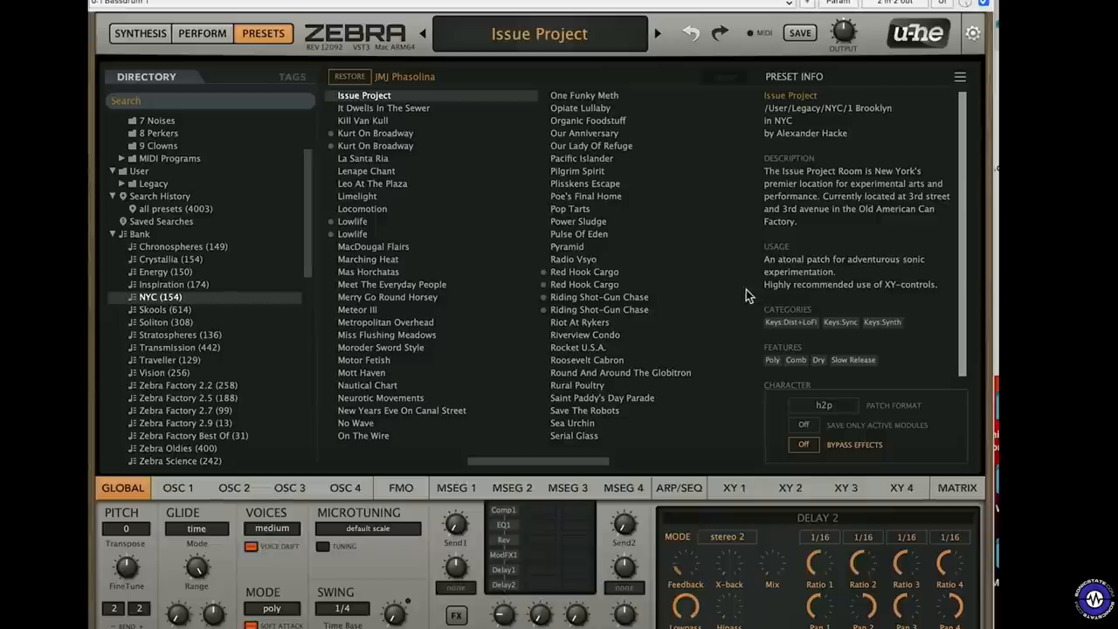
mouse_move(730, 278)
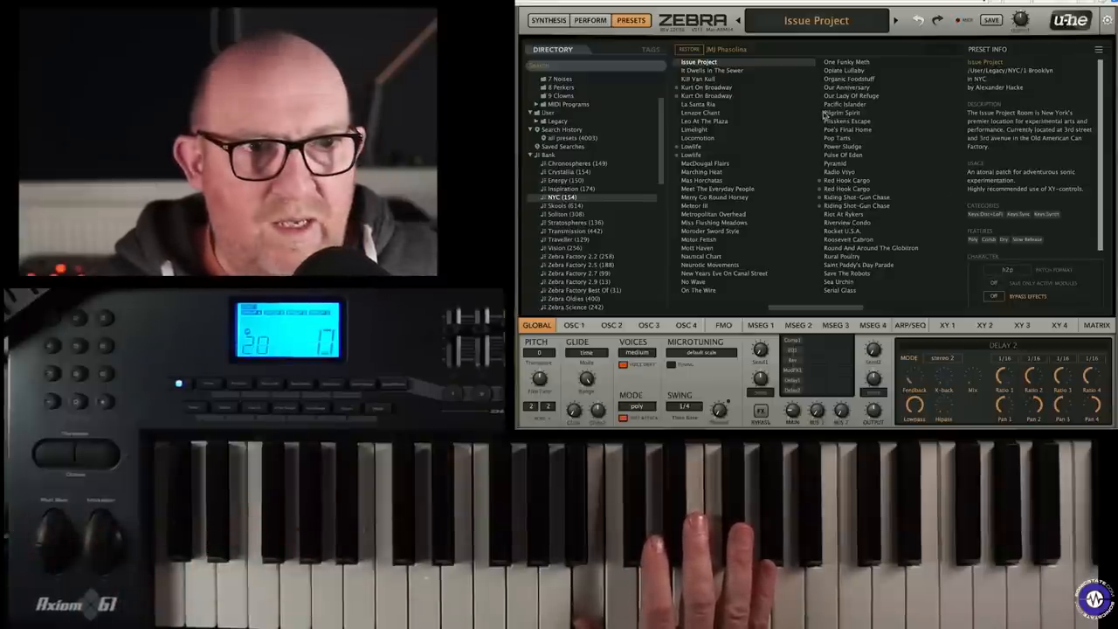
Look at the patch's XY performance pads, then return to the preset browser
left_click(591, 21)
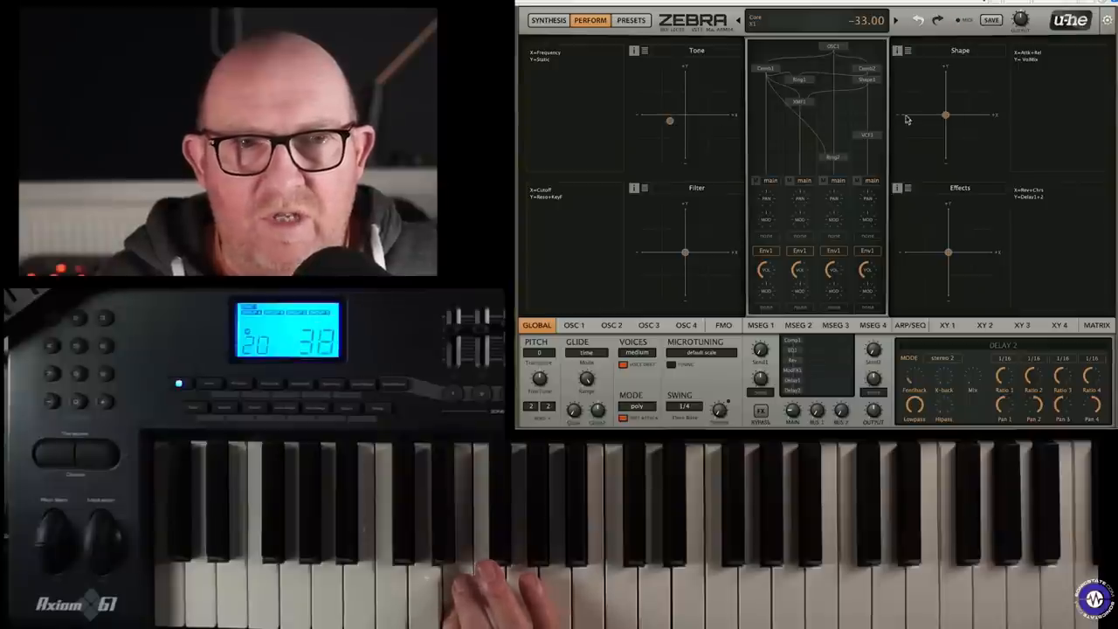
left_click(630, 20)
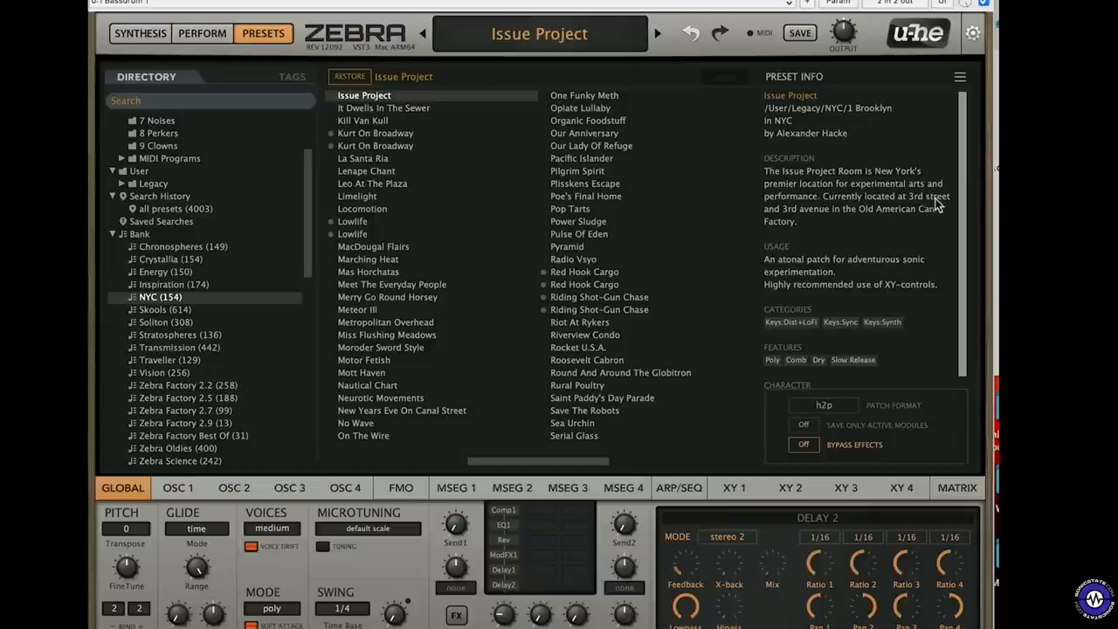
mouse_move(300, 216)
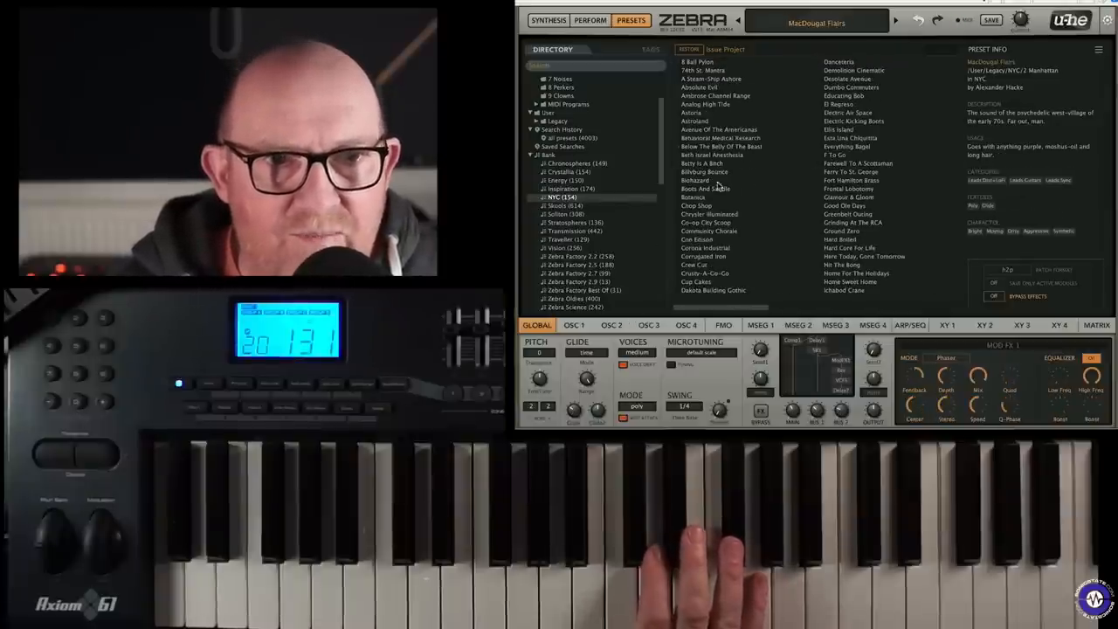
Audition Absolute Evil and the next NYC presets down the list, ending on Boots And Saddle
left_click(699, 87)
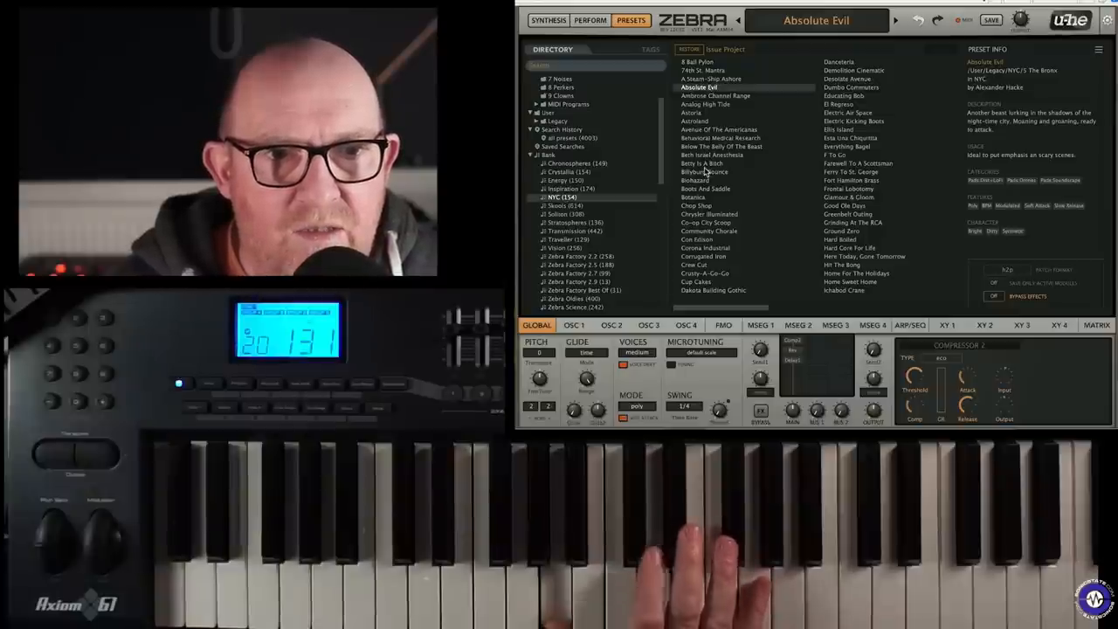
left_click(721, 147)
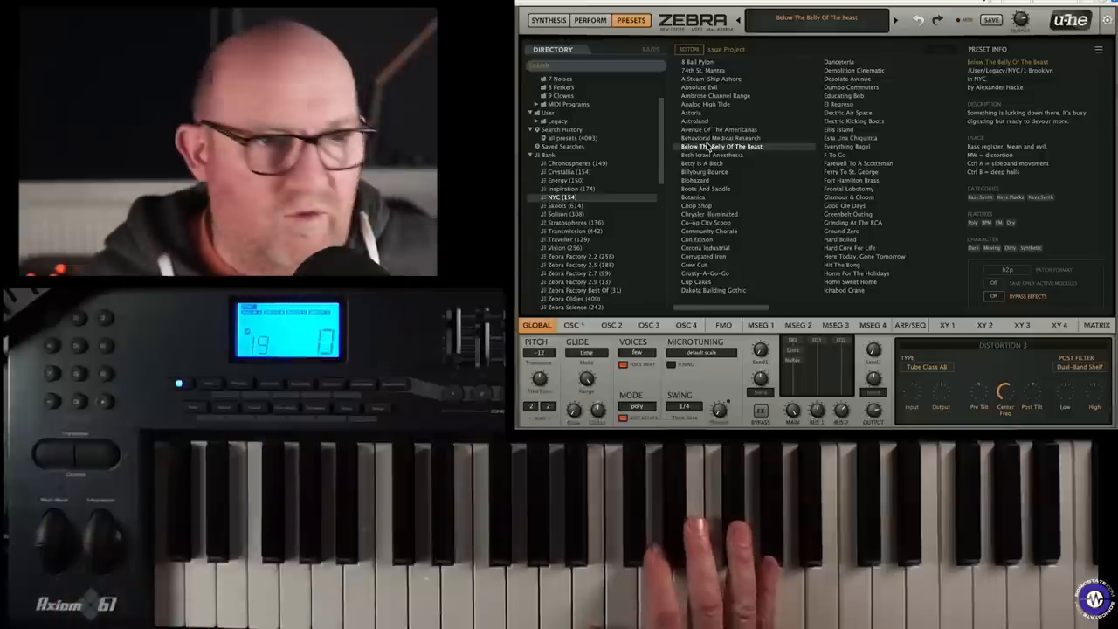
left_click(706, 188)
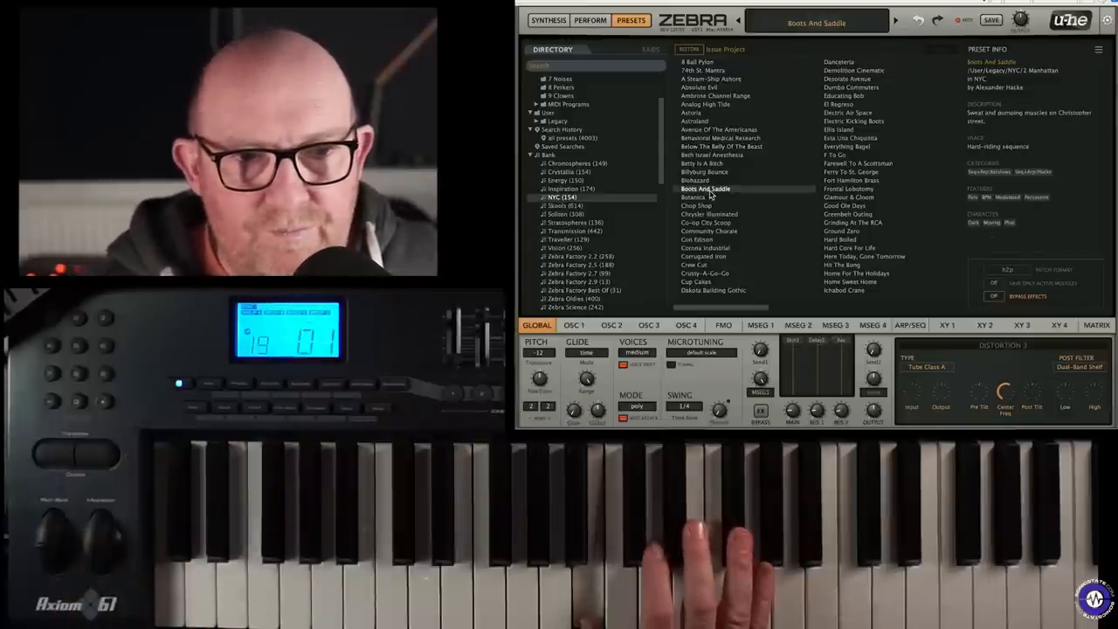
Switch to the MIDI Programs folder and audition Oldschool Hip Hop and another preset
left_click(567, 105)
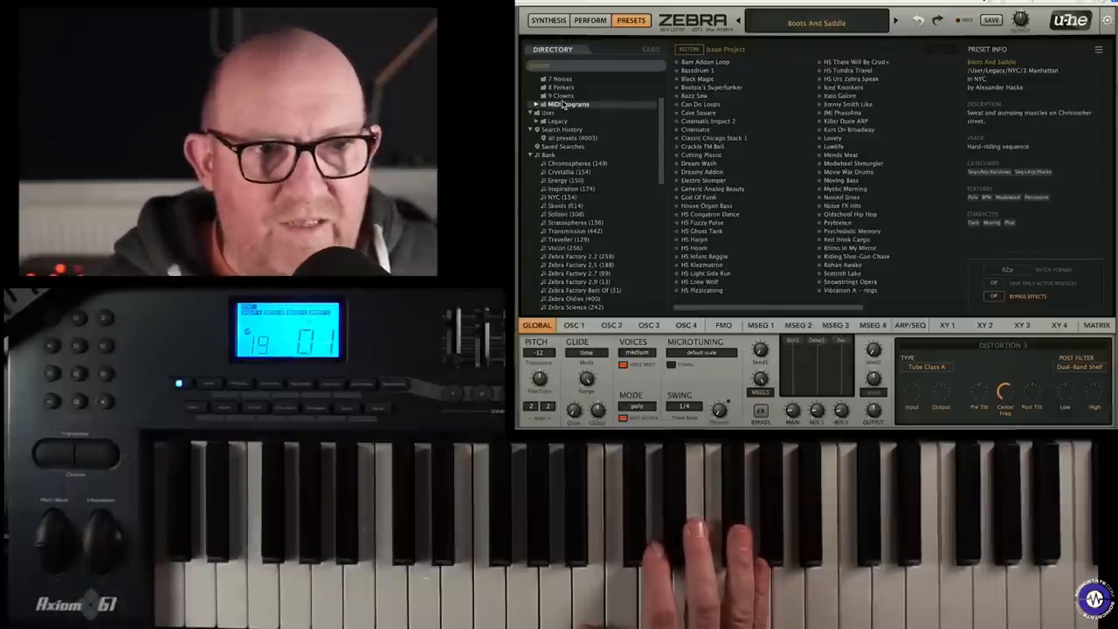
left_click(849, 213)
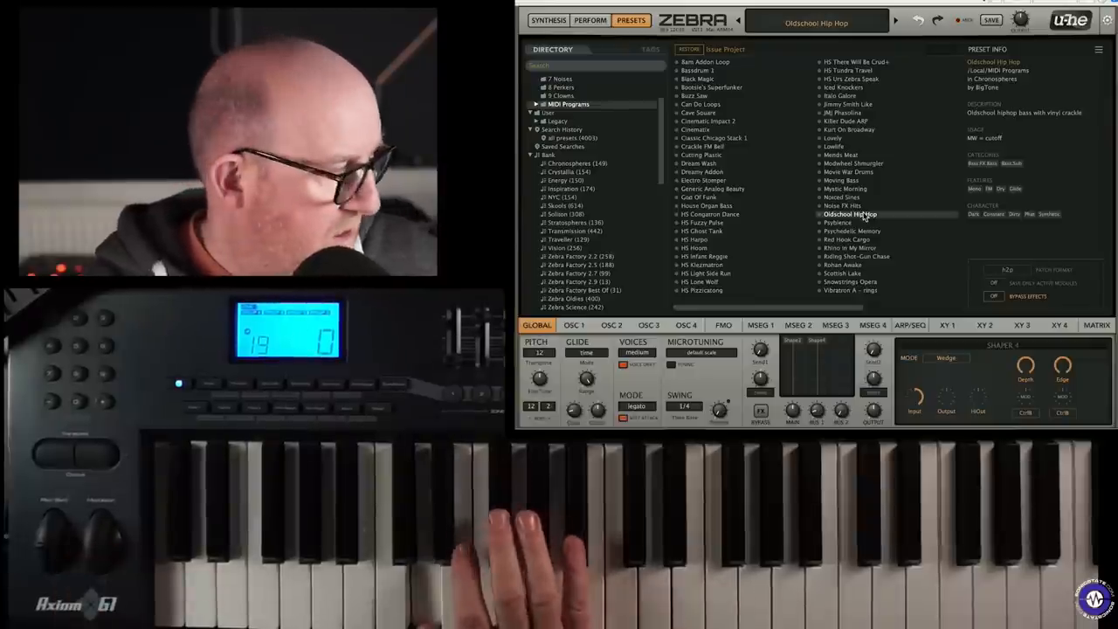
left_click(837, 221)
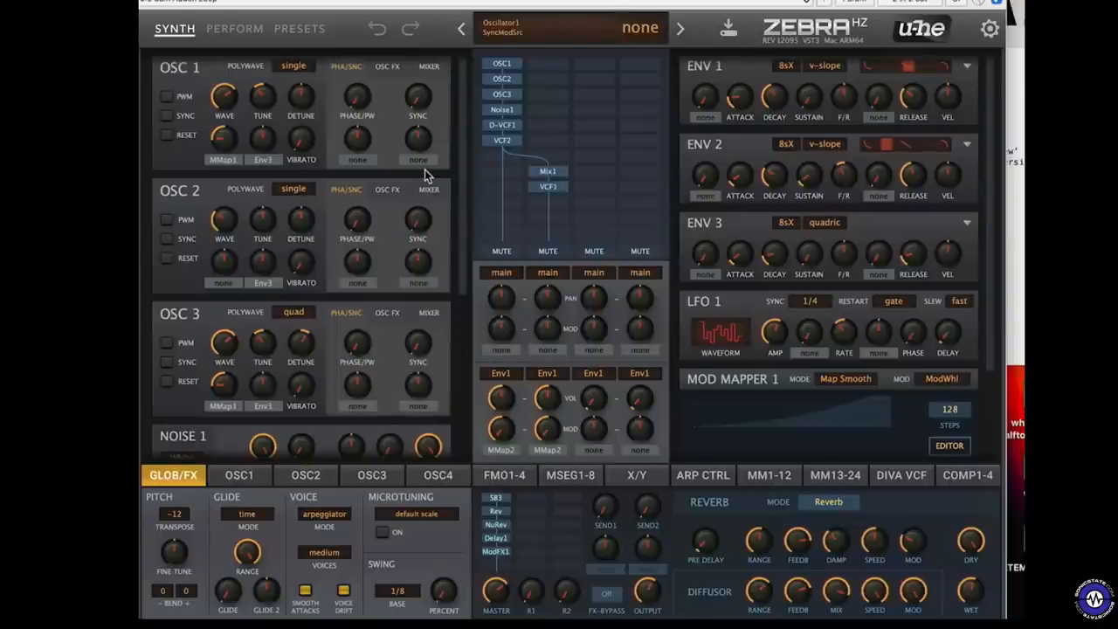
mouse_move(388, 189)
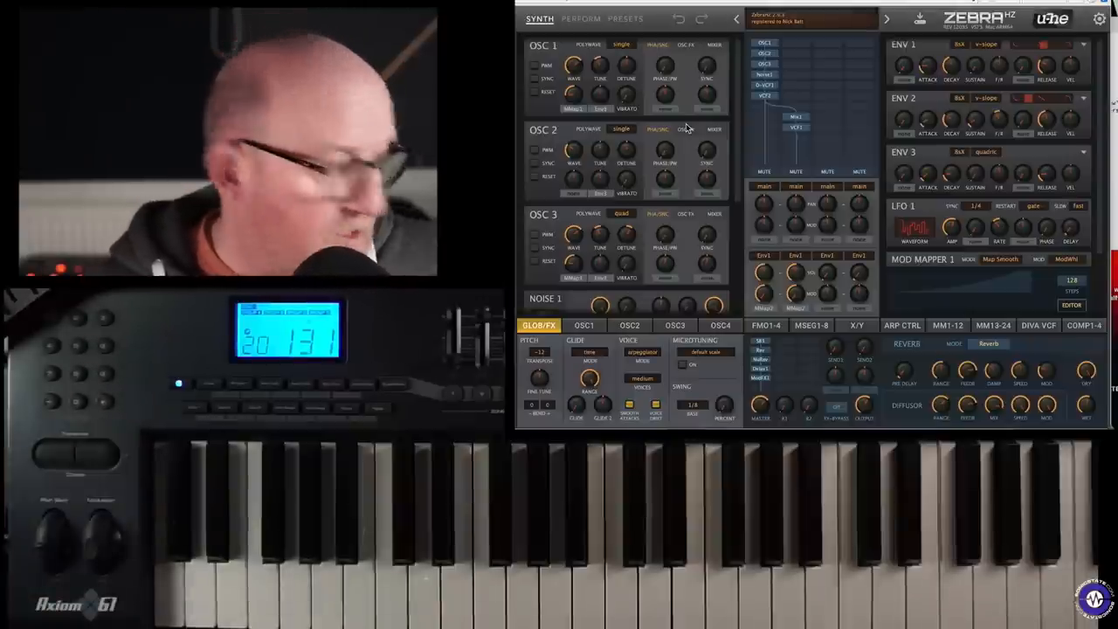
Show Zebra HZ's preset browser from the synthesis page
left_click(626, 18)
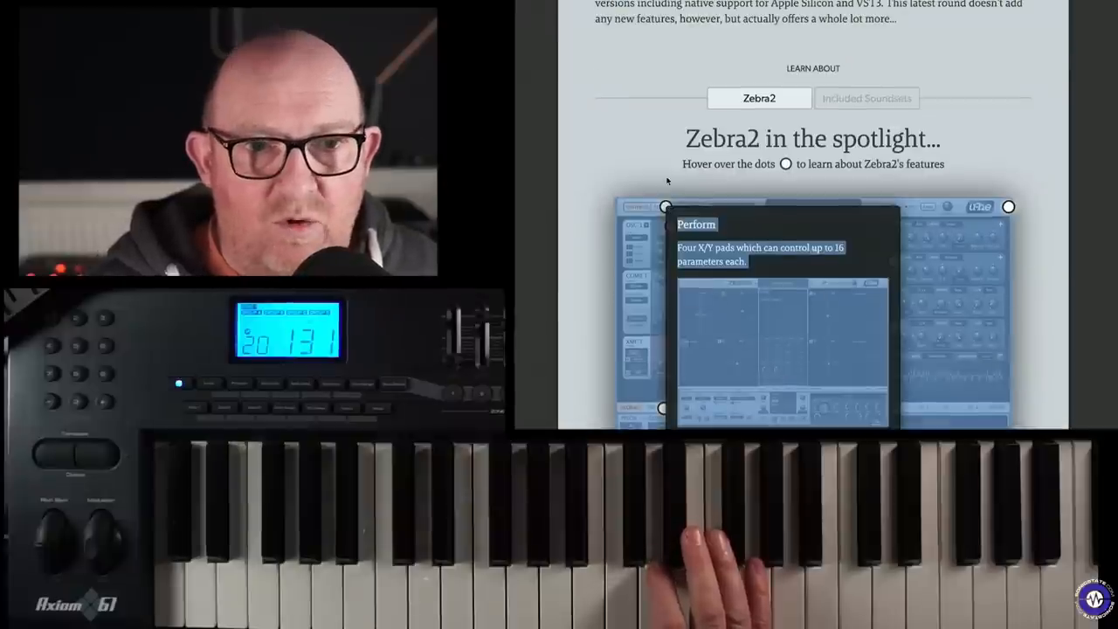
Scroll the u-he Zebra page down to the Zebra2 in the spotlight section
scroll("down", 3)
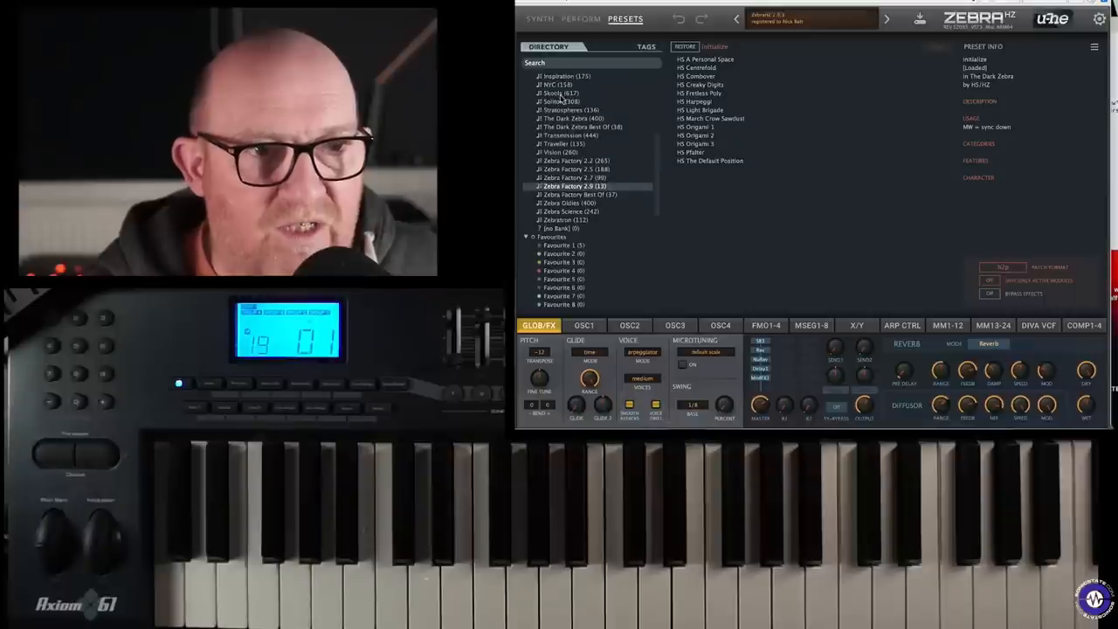
Open The Dark Zebra Best Of folder and load Alternator Flute
left_click(580, 126)
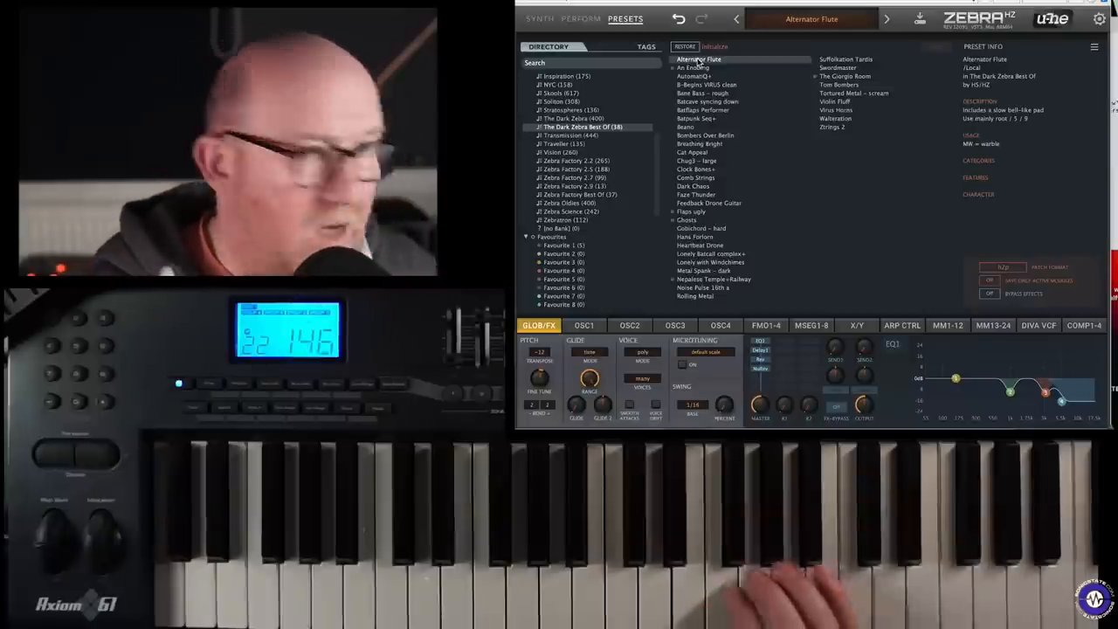
Audition AutomatiQ+, 8-Bagins VIRUS clean, Bare Bass - rough and Balfazio Performer in turn
left_click(693, 77)
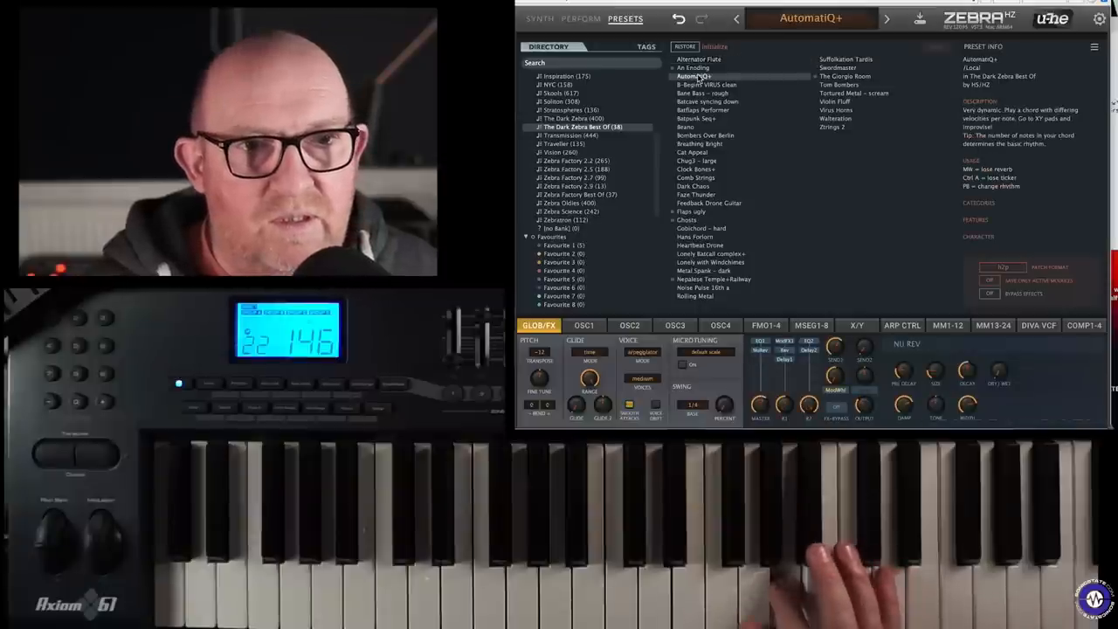
left_click(705, 84)
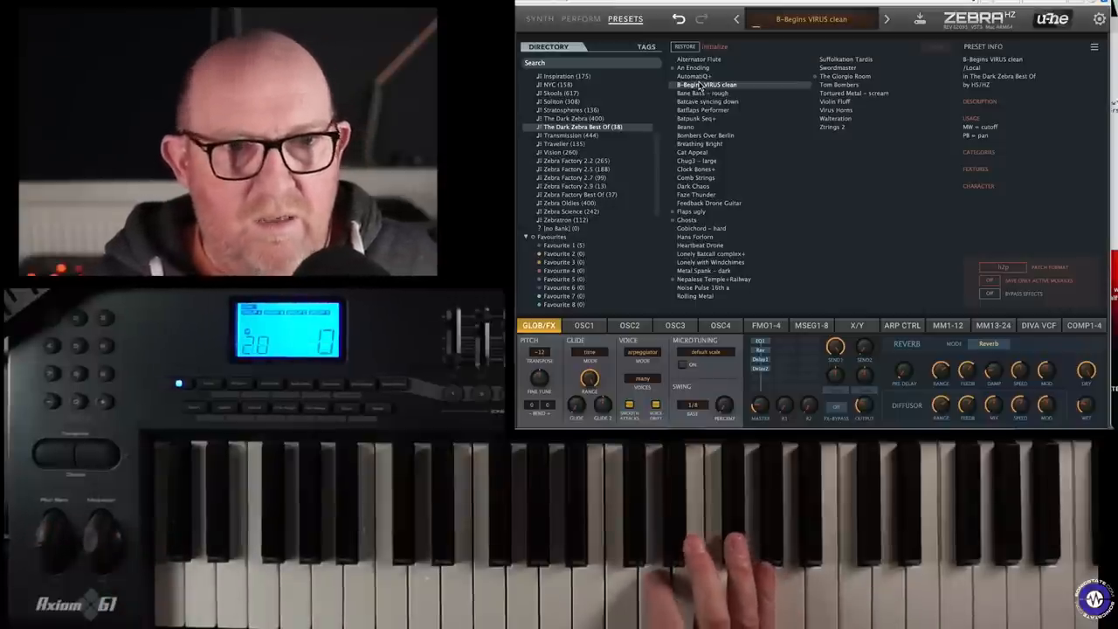
left_click(702, 94)
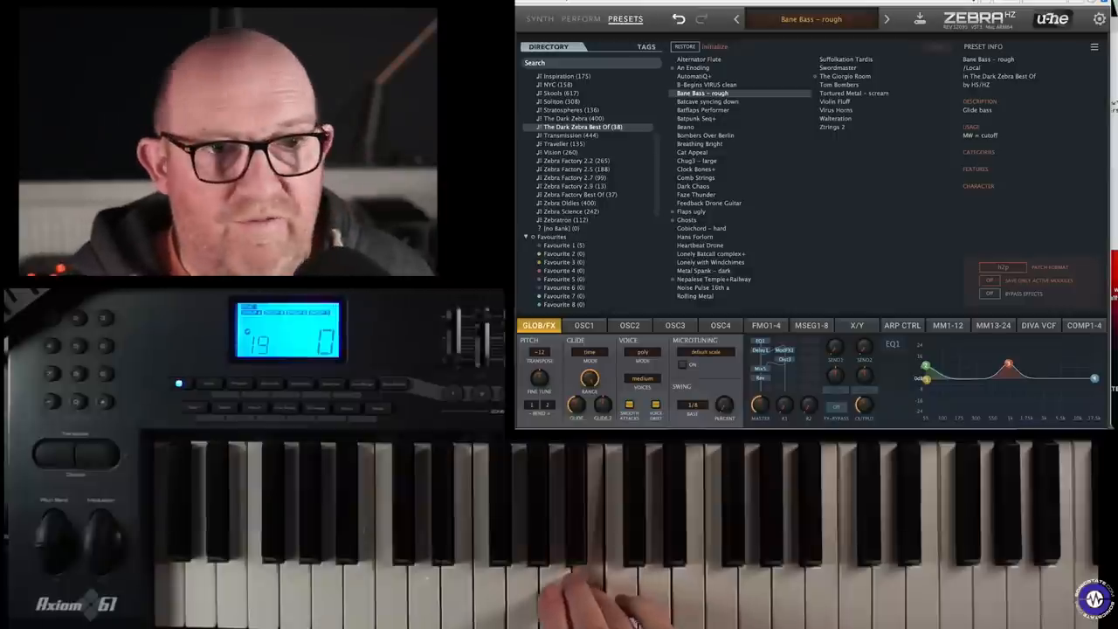
left_click(705, 102)
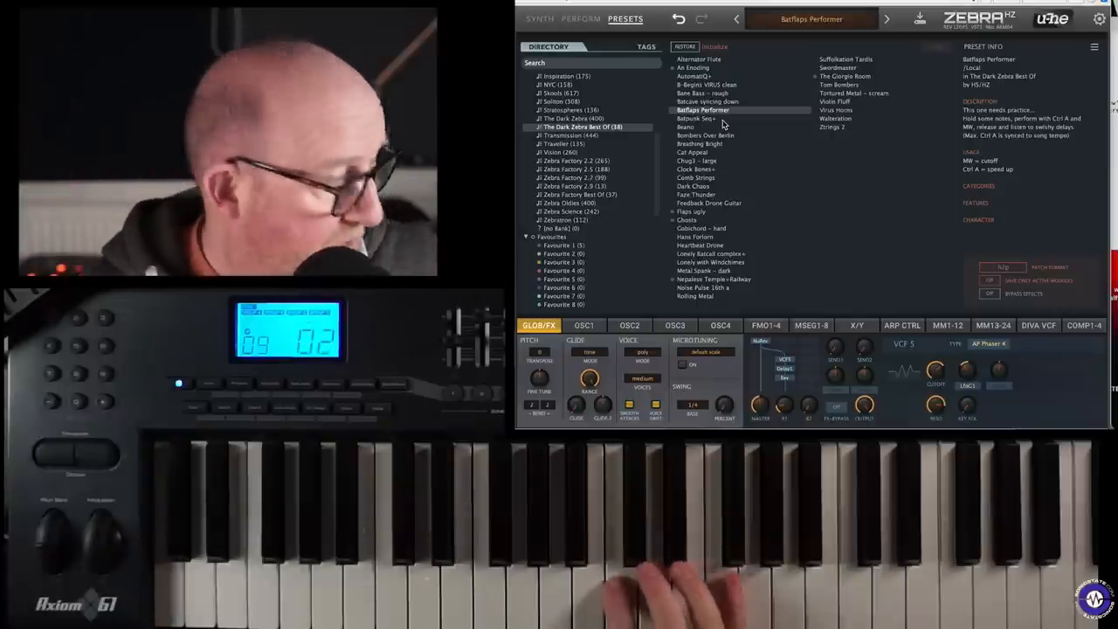
Load Batpunk Seq+ and show its synthesis controls
left_click(696, 119)
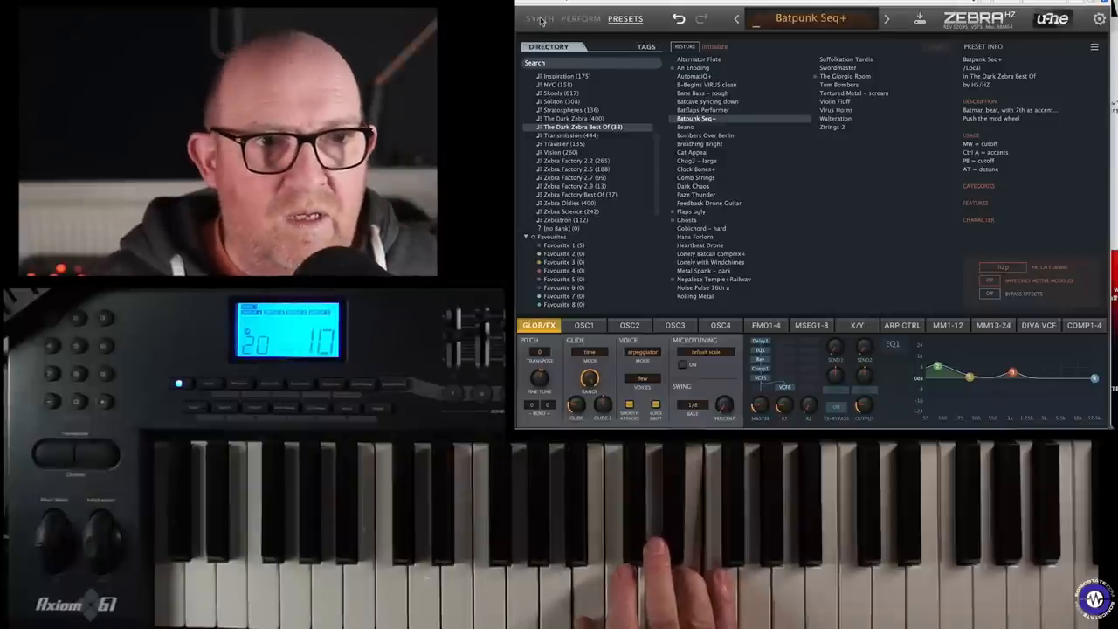
left_click(538, 17)
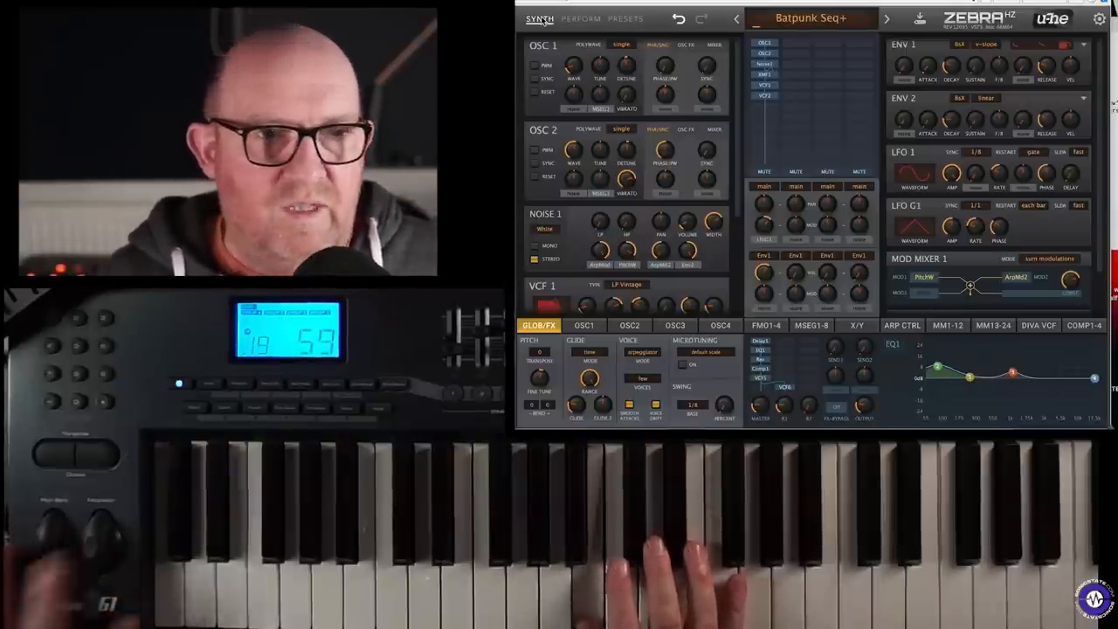
Return to the preset browser and load Beano from the MIDI Programs list
left_click(625, 17)
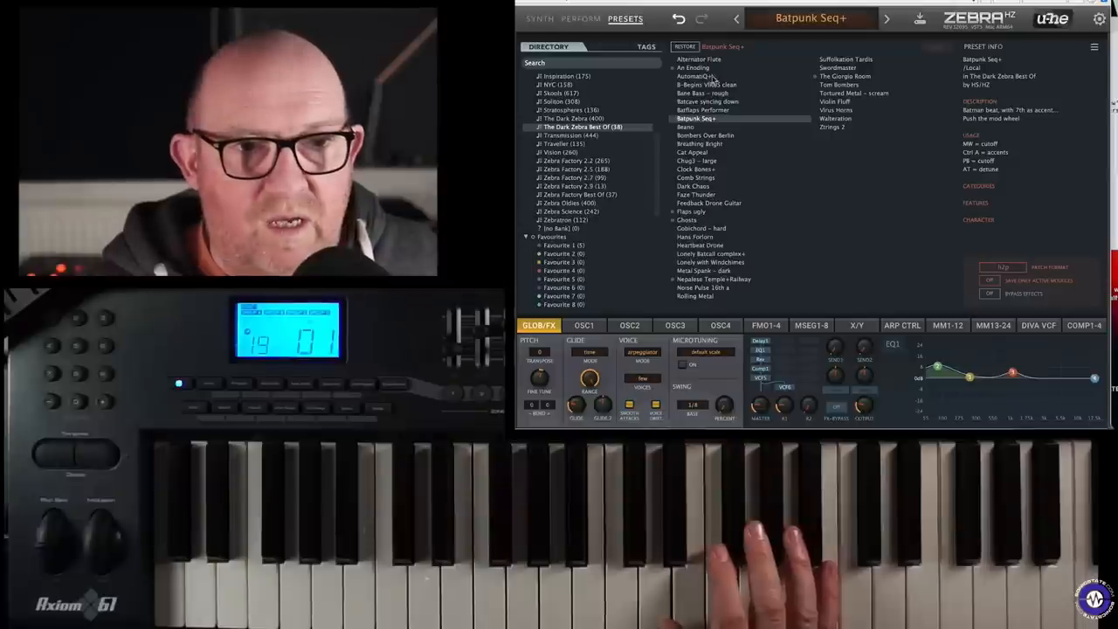
left_click(684, 125)
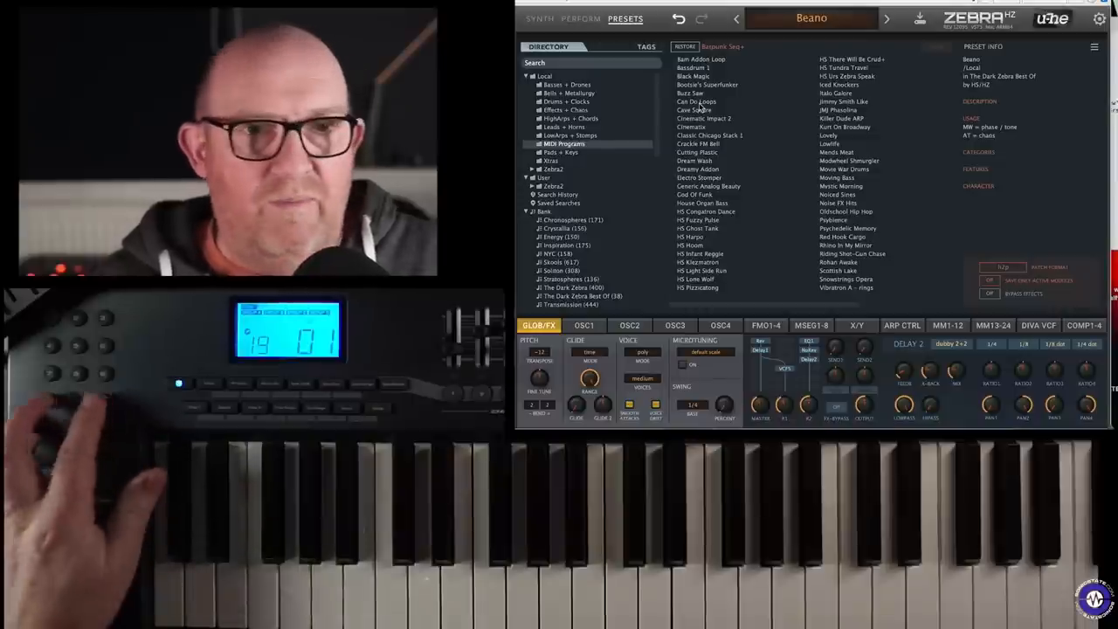
Step through Bassdrum 1 and Black Magic to land on Cinematic Impact 2
left_click(691, 67)
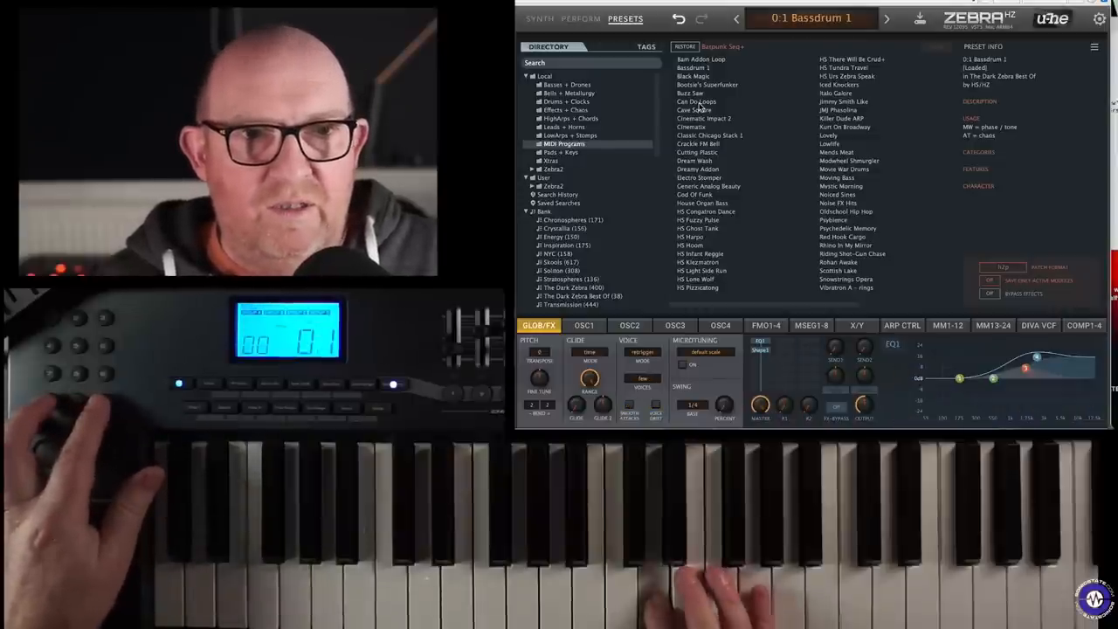
left_click(885, 17)
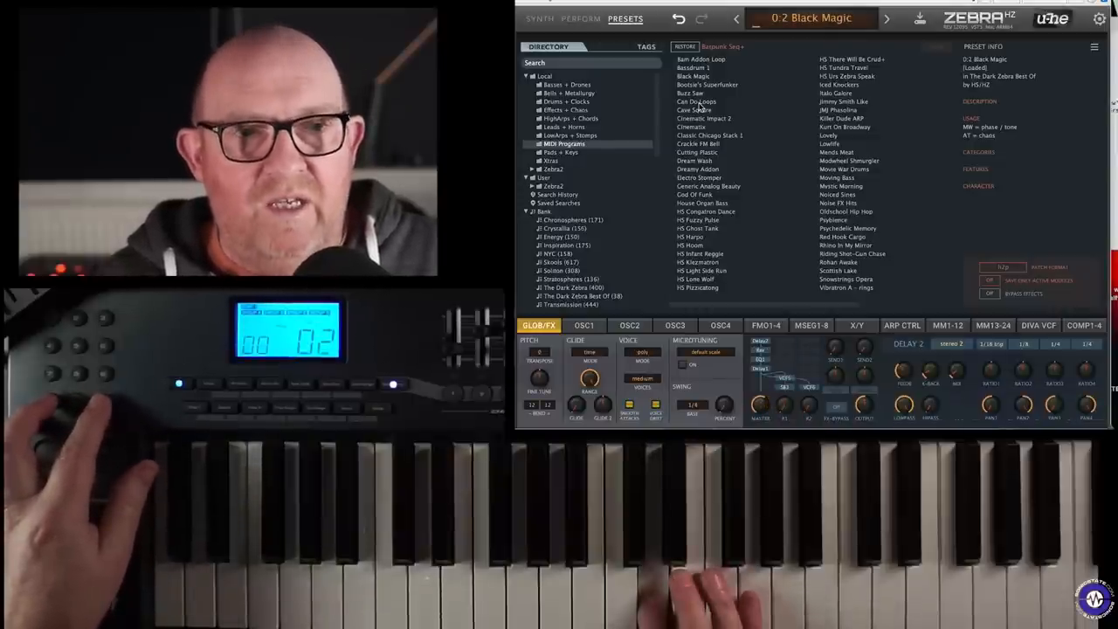
left_click(887, 17)
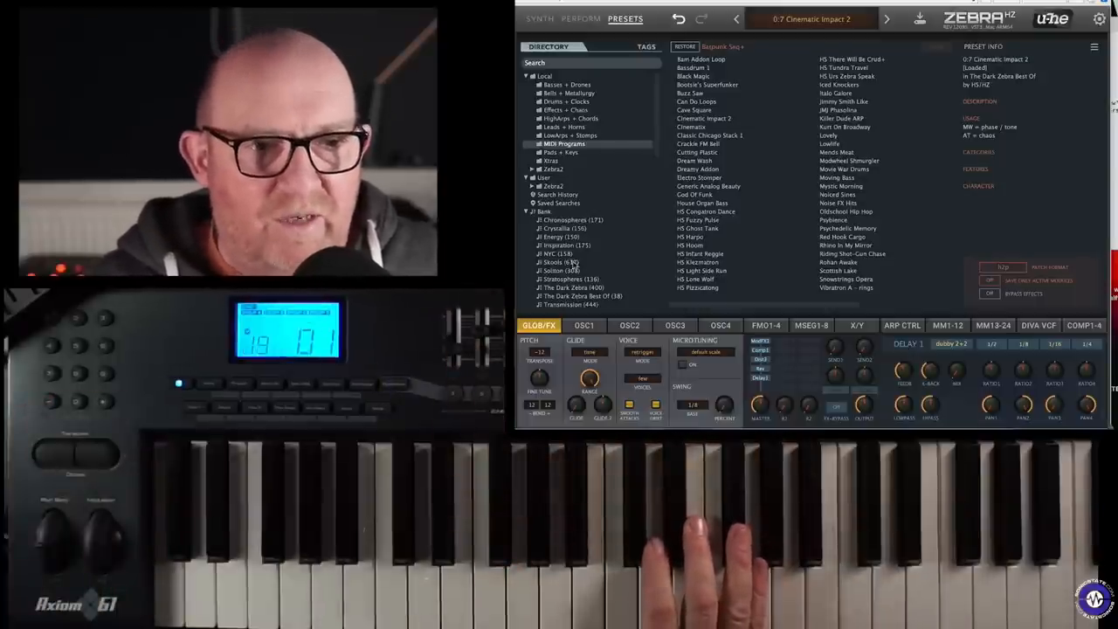
Filter to The Dark Zebra Best Of, audition Breathing Bright and Bombers Over Berlin, return to Breathing Bright
left_click(570, 286)
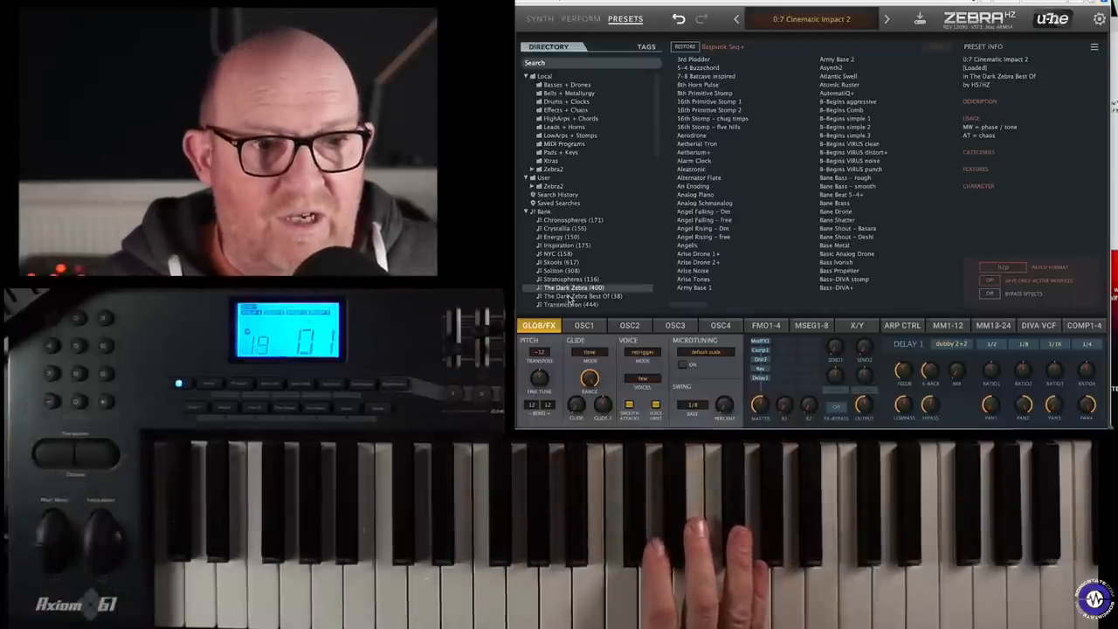
left_click(580, 295)
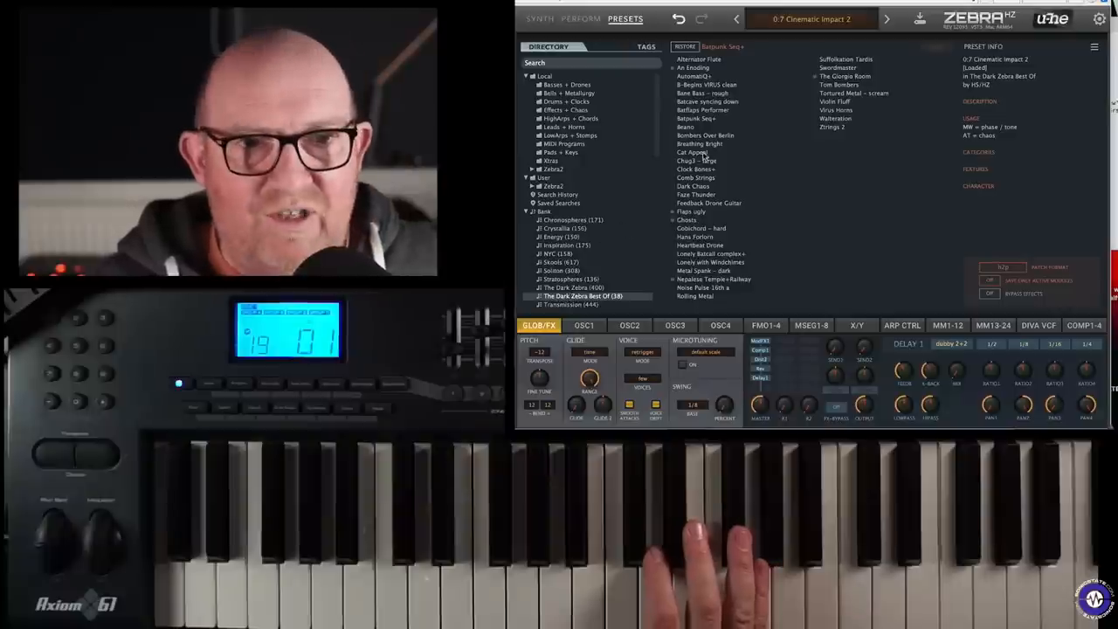
left_click(700, 143)
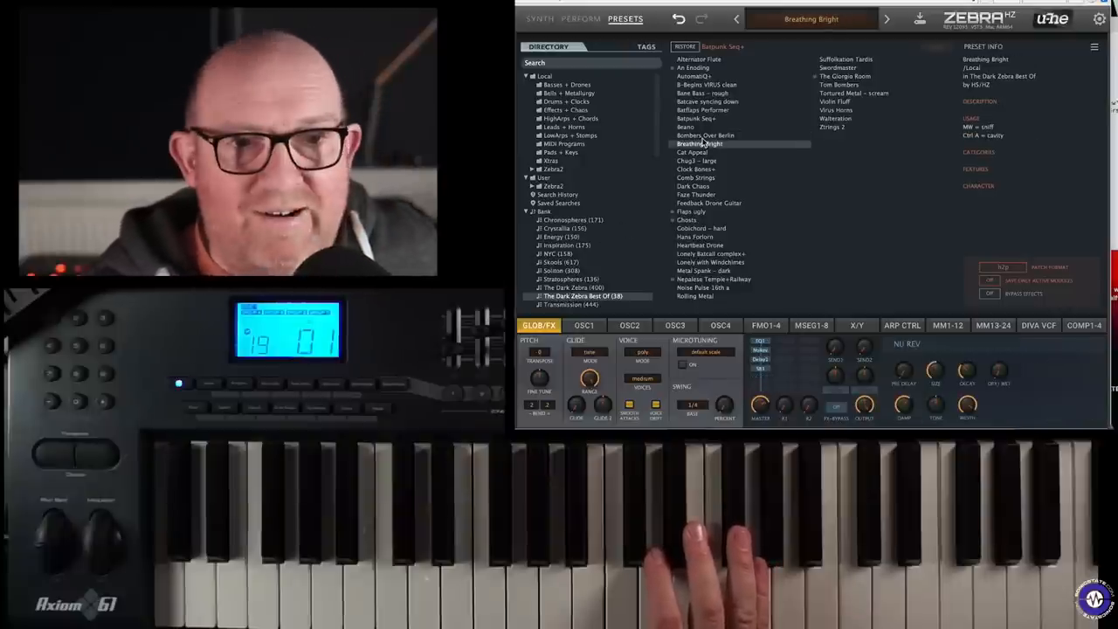
left_click(705, 136)
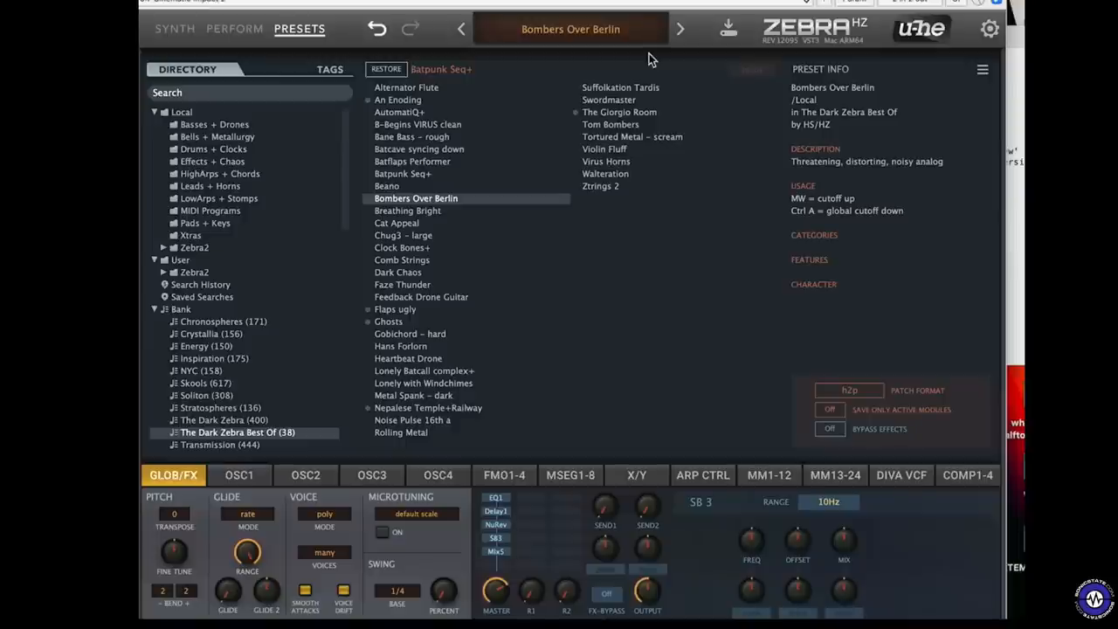
mouse_move(685, 67)
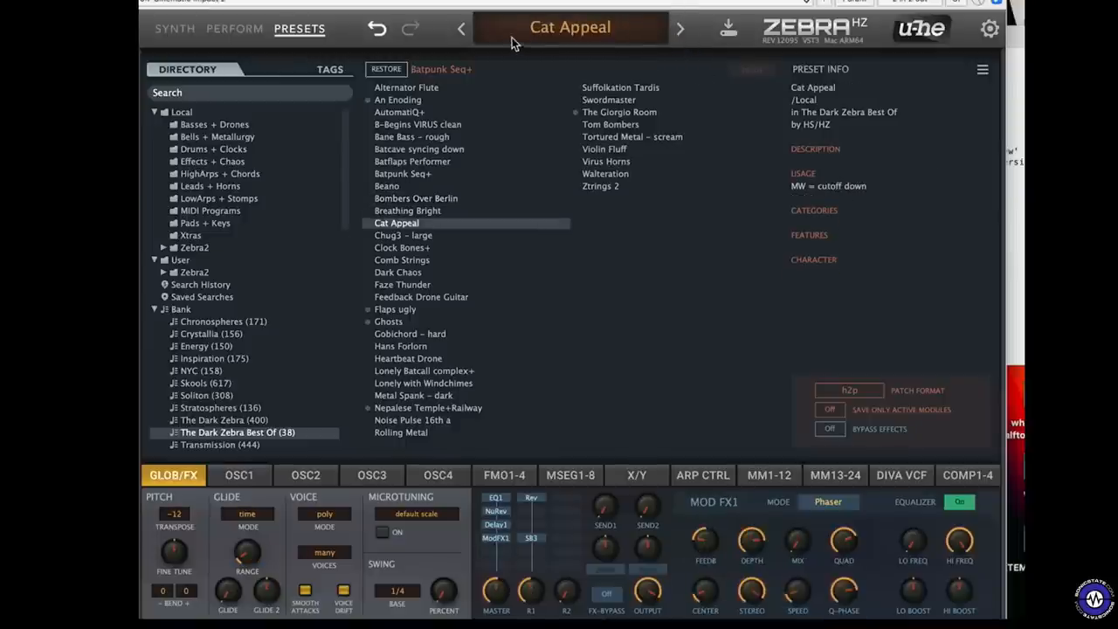
left_click(407, 210)
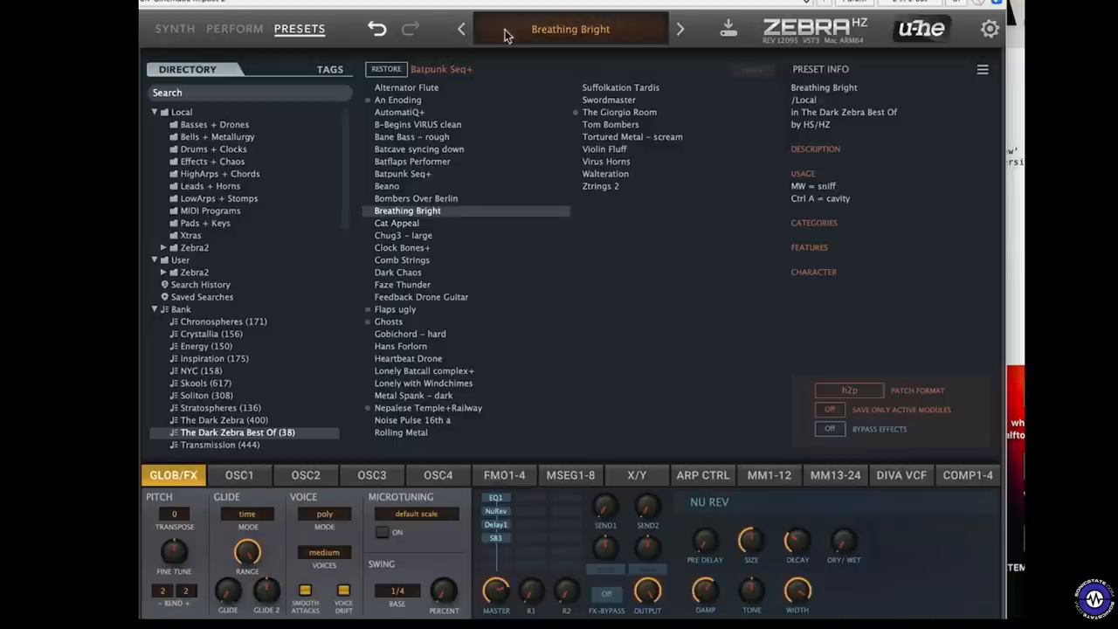
mouse_move(684, 52)
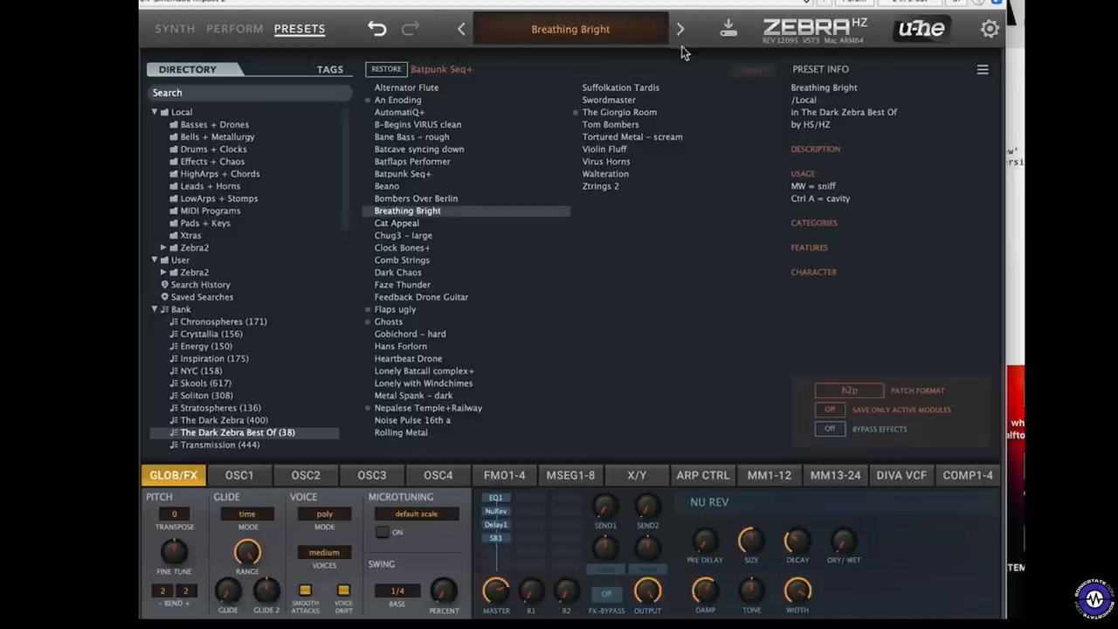
mouse_move(415, 223)
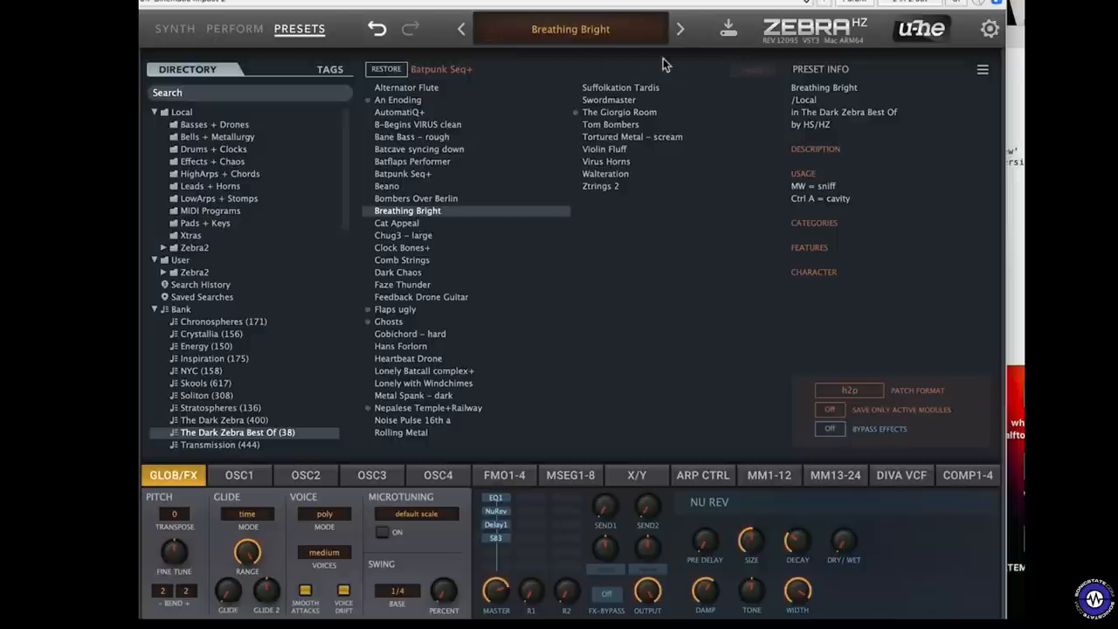
mouse_move(492, 178)
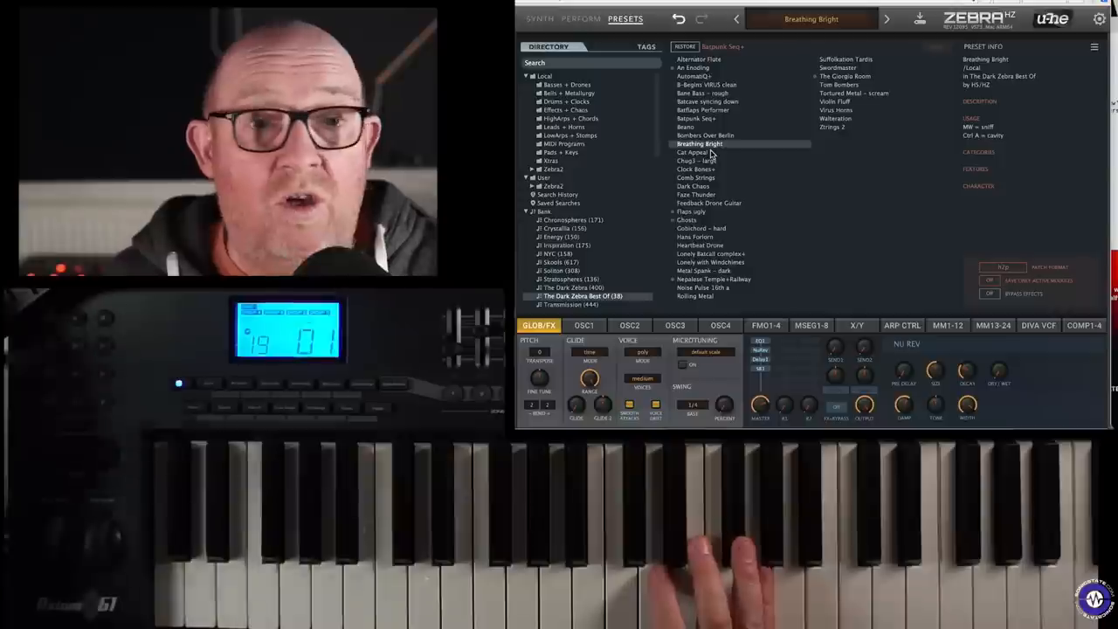
Load Cat Appeal, then Chug3 - large, then Clock Bones+ from the preset list
left_click(692, 152)
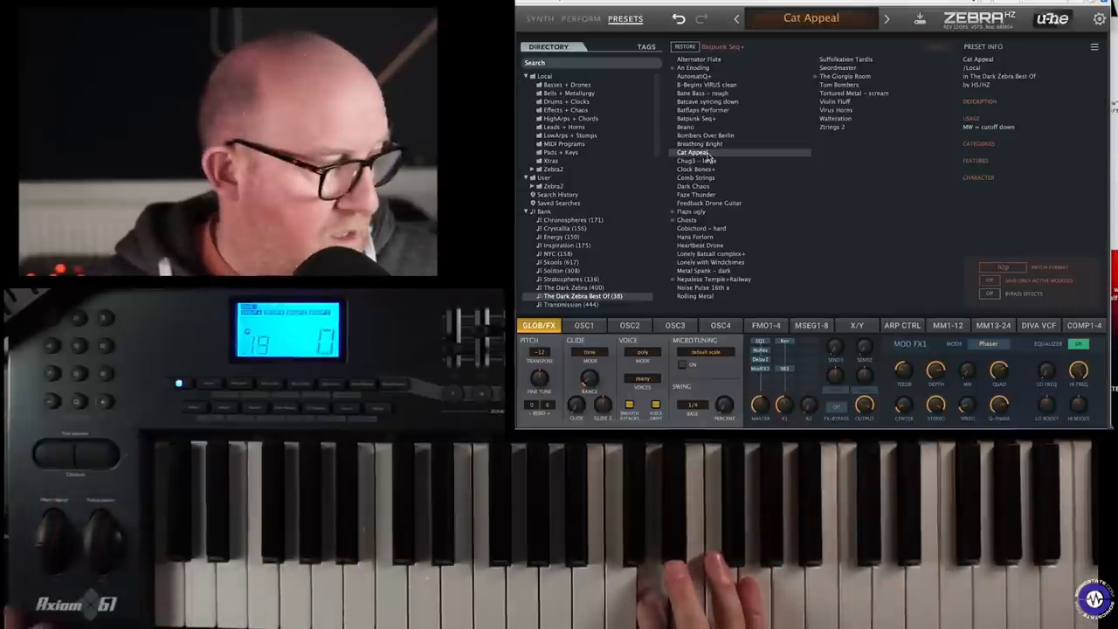
left_click(695, 161)
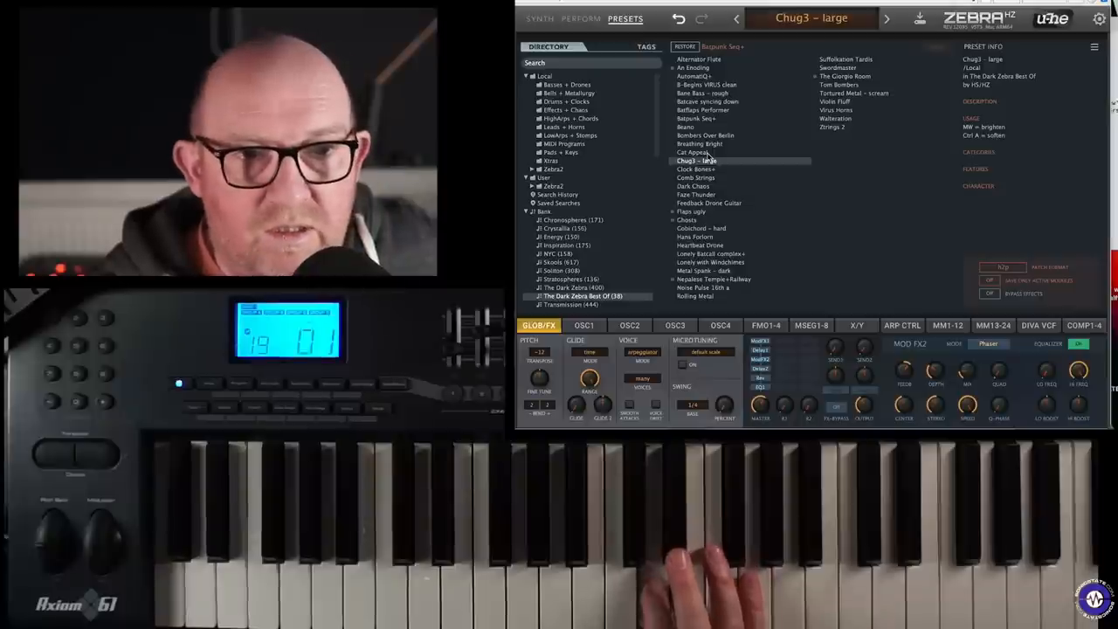
left_click(695, 168)
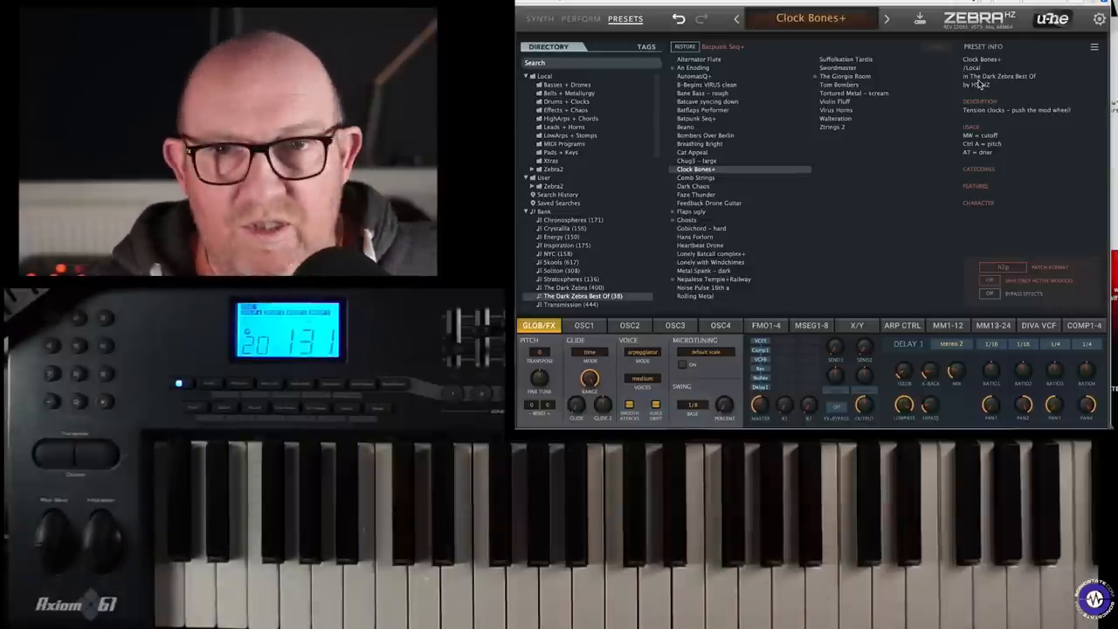
mouse_move(884, 223)
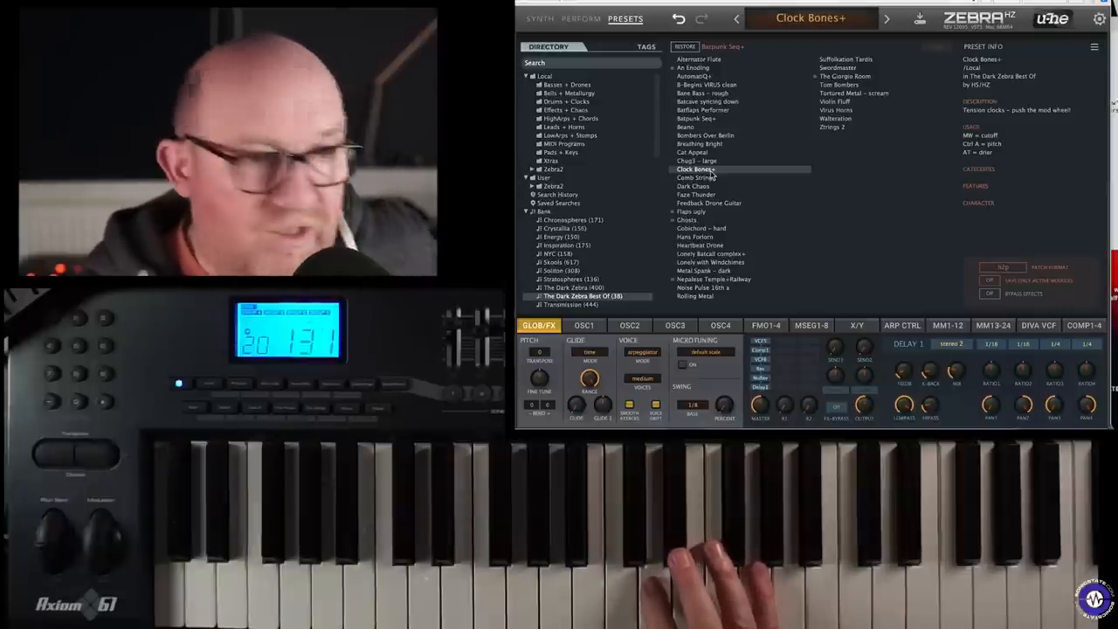
Load the Comb Strings preset in place of Clock Bones+
left_click(695, 178)
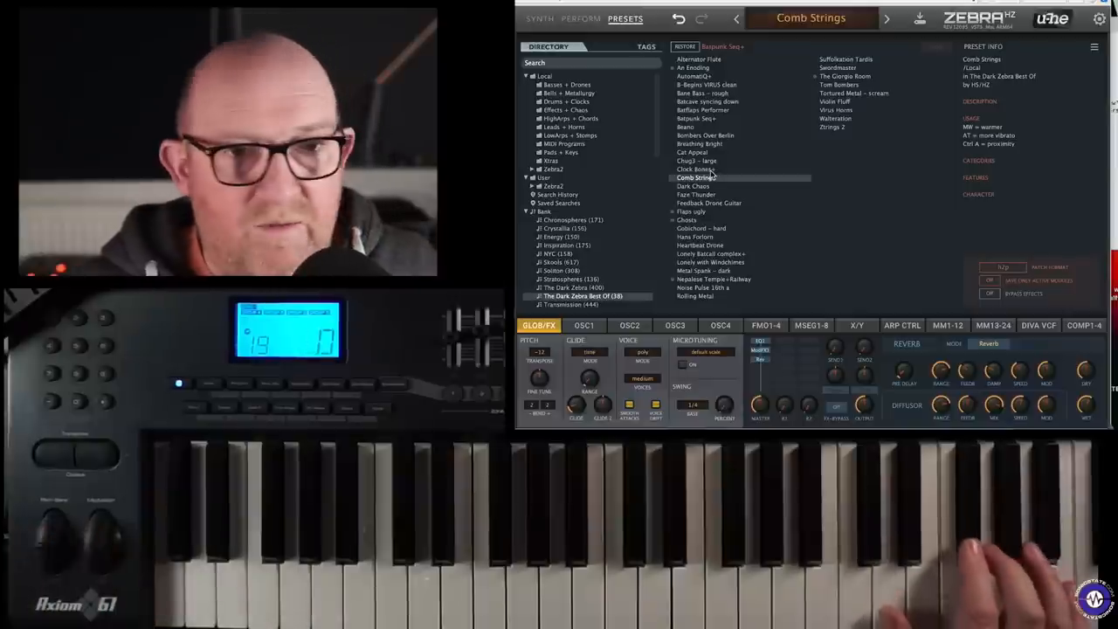
Audition Walteration, then load Metal Spank - dark
left_click(831, 119)
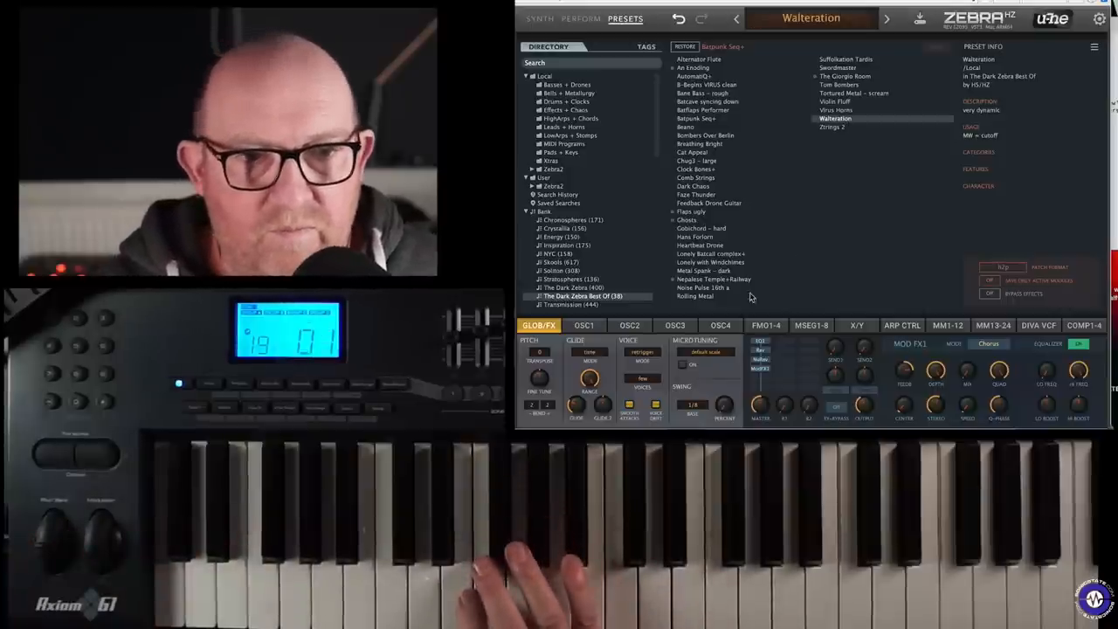
left_click(702, 271)
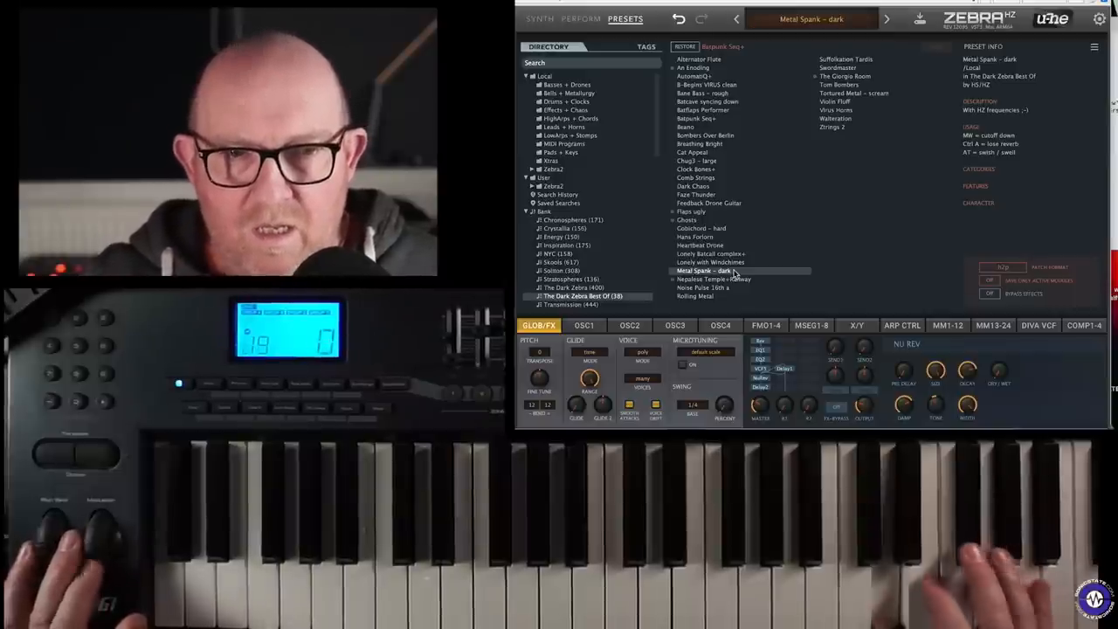
Load The Giorgio Room preset in place of Metal Spank - dark
left_click(713, 279)
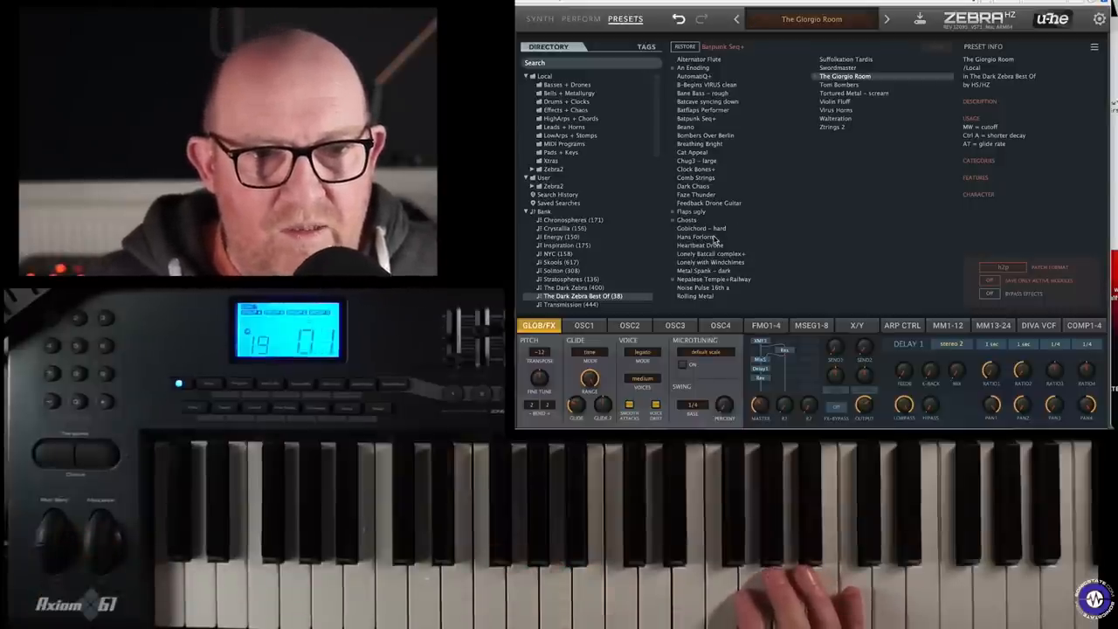
Load another Best Of preset and bring up its synthesis page
left_click(700, 244)
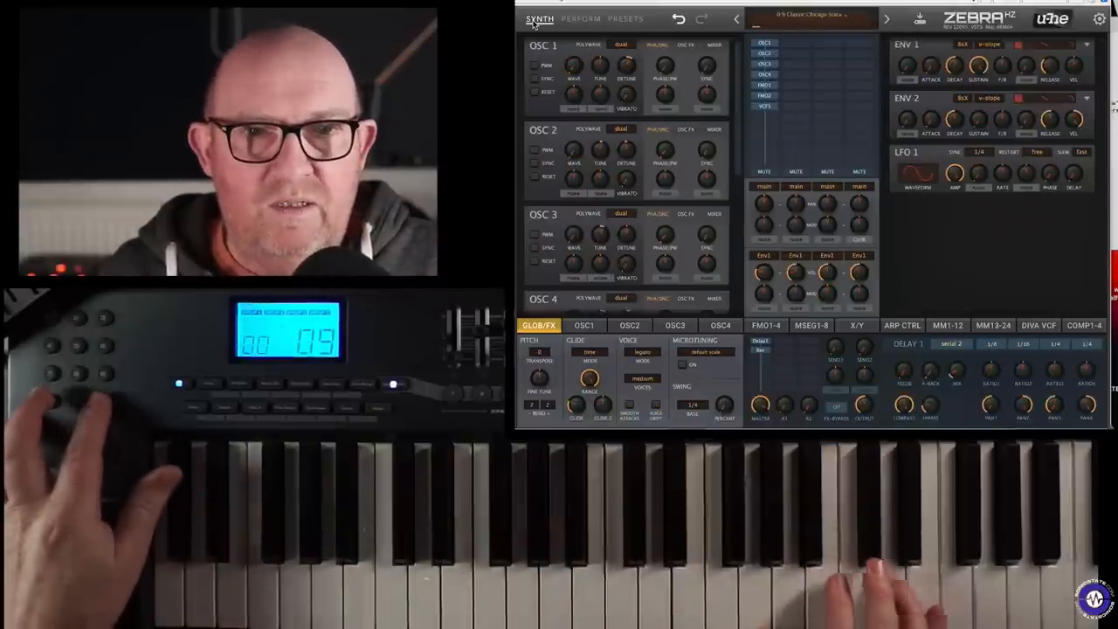
Show the Zebra Legacy product page scrolled to the free-for-Zebra2-owners note
left_click(885, 19)
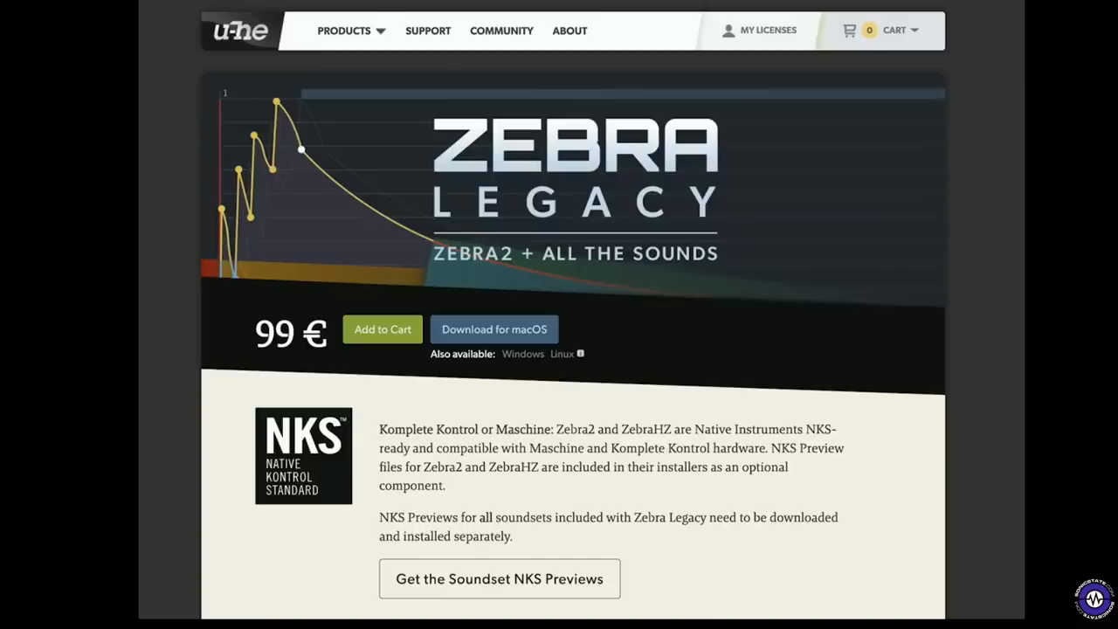
scroll("down", 3)
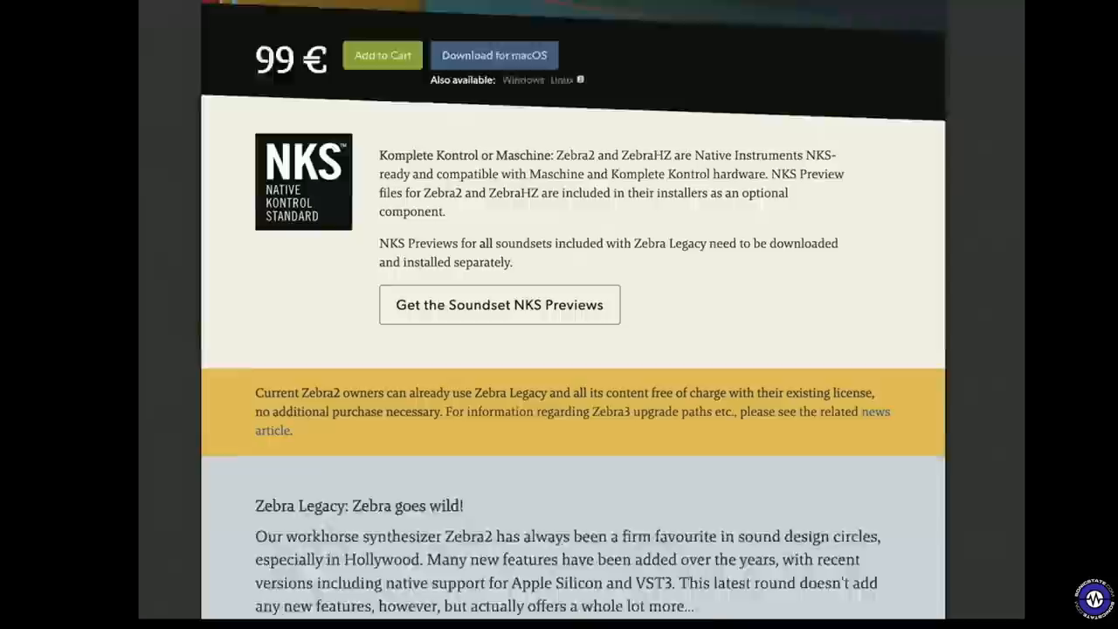